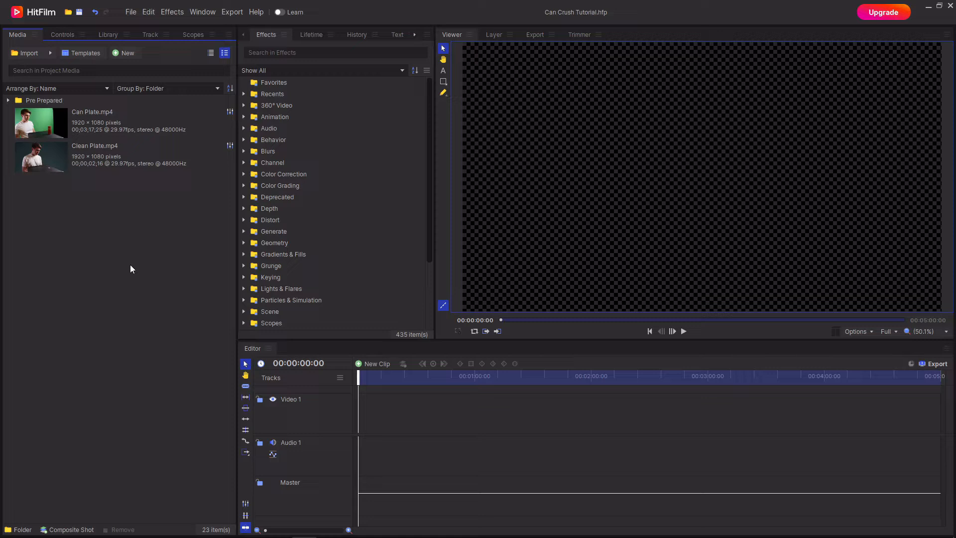
Make a composite shot named Can Extraction from Can Plate.mp4 and open it.
right_click(91, 121)
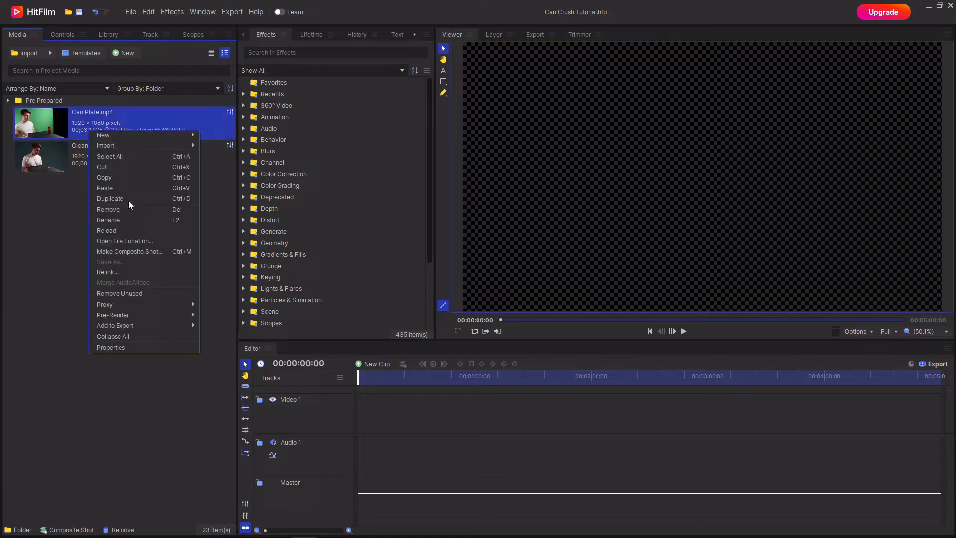
mouse_move(129, 251)
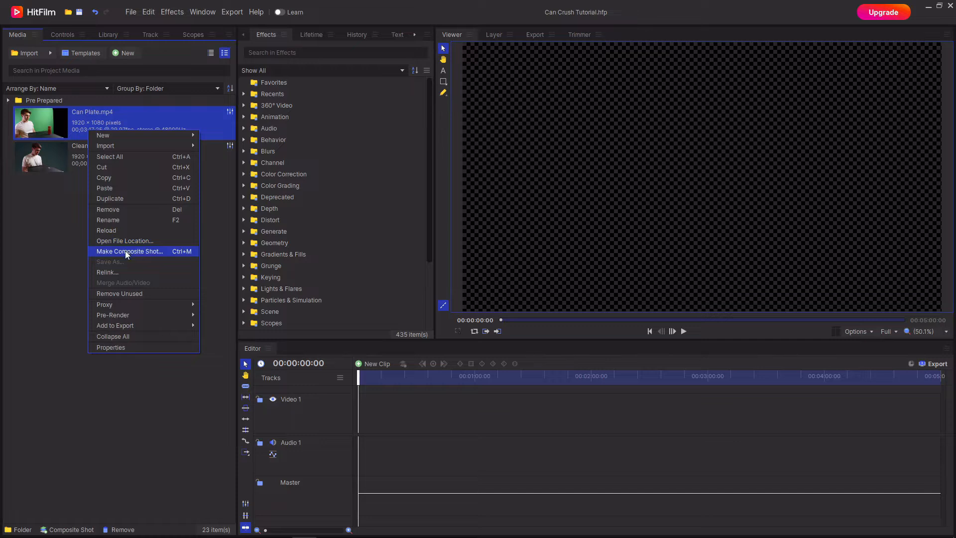
click(129, 251)
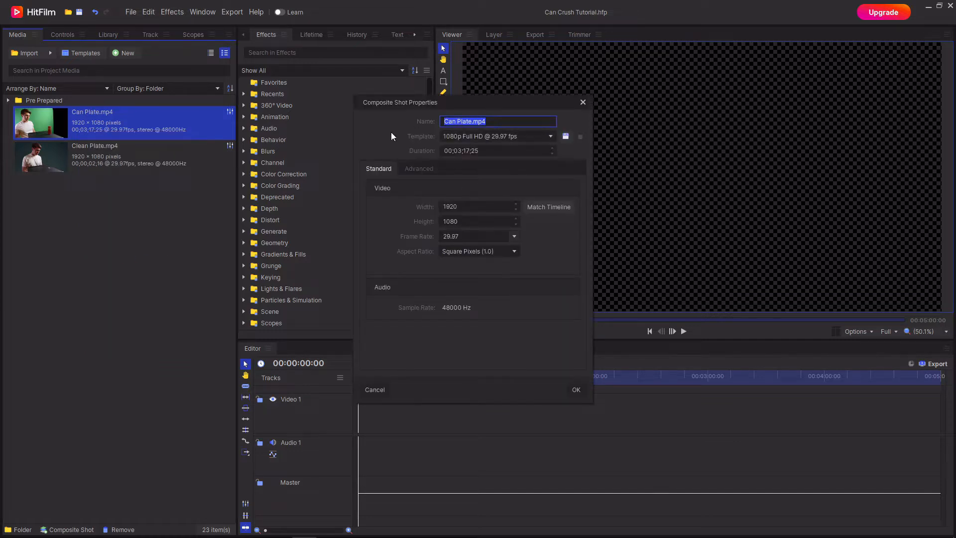
text(Can Extraction)
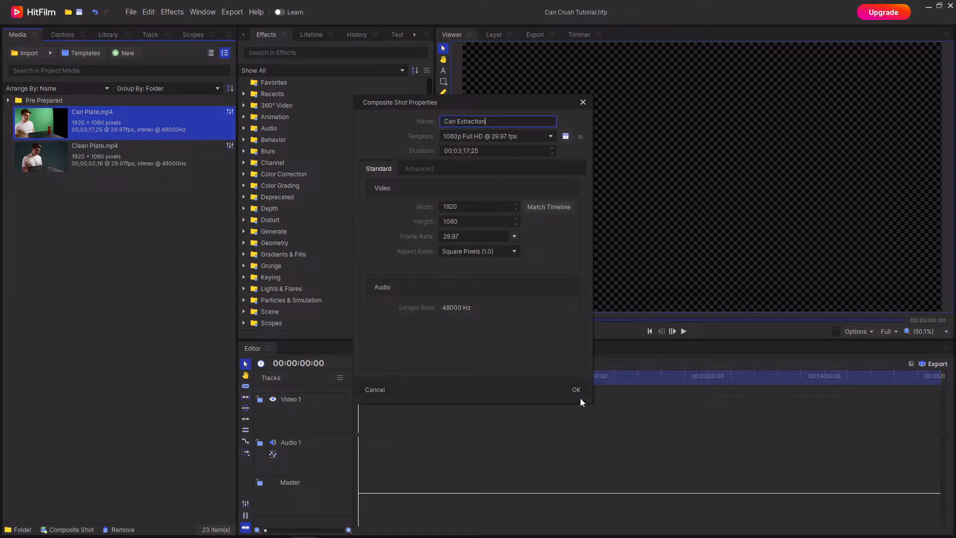
click(575, 389)
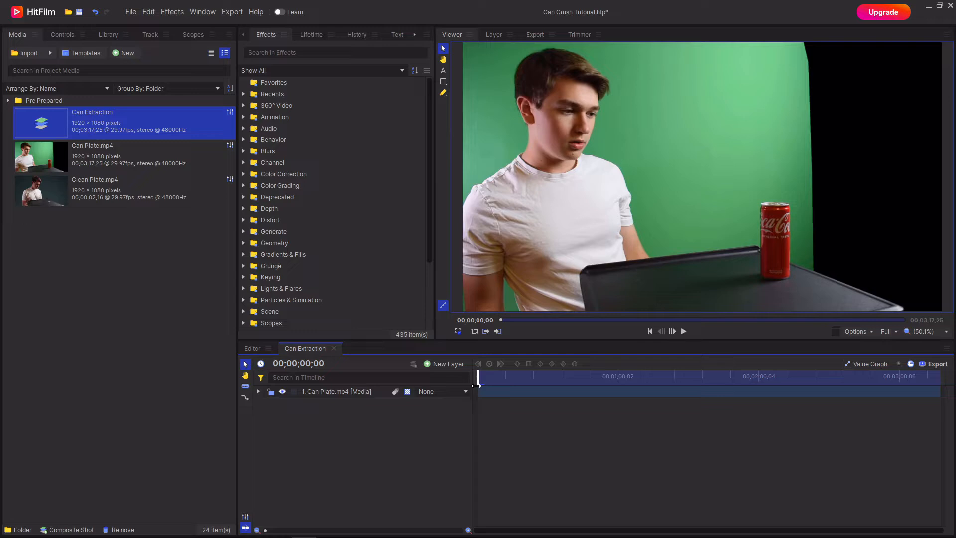
mouse_move(752, 187)
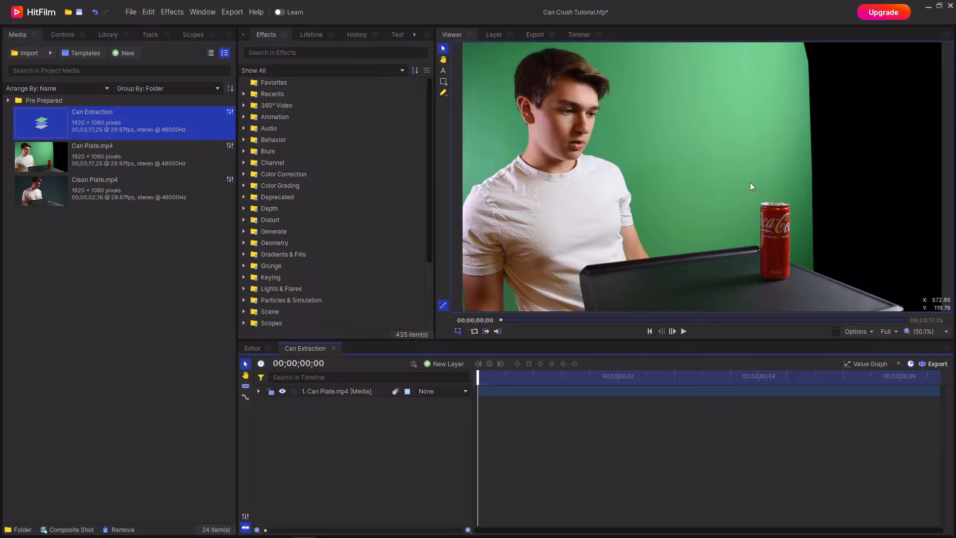
mouse_move(549, 259)
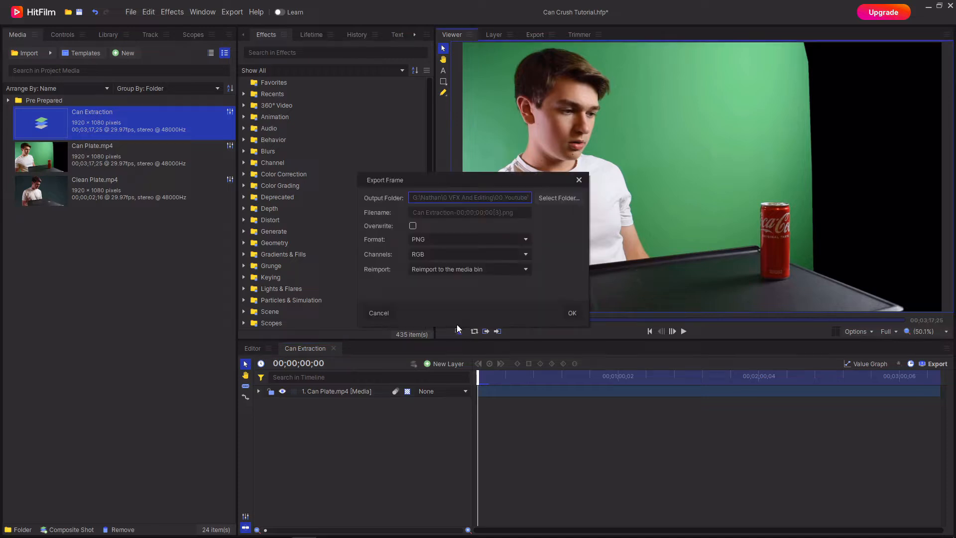
mouse_move(438, 204)
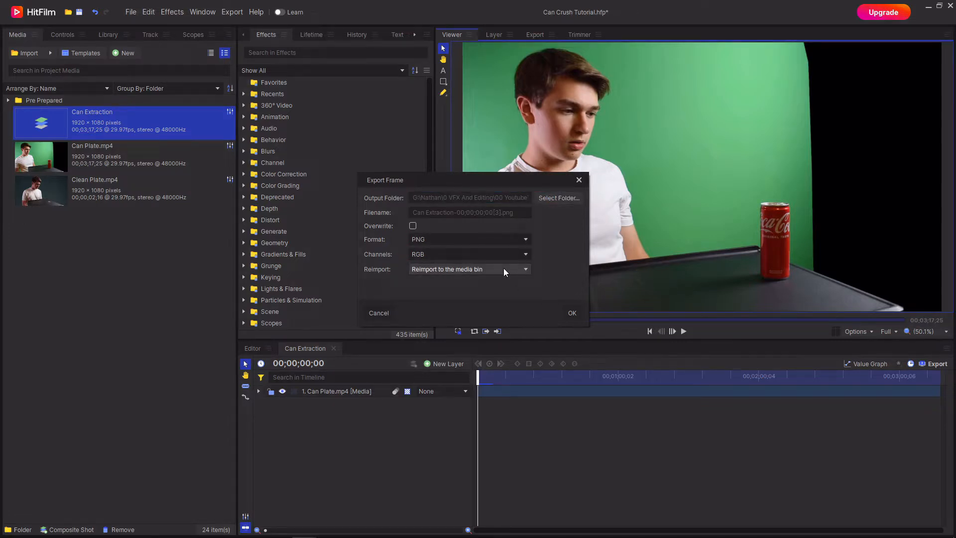
Export reimported still frames at successive moments of the crush into the Frames folder.
click(573, 313)
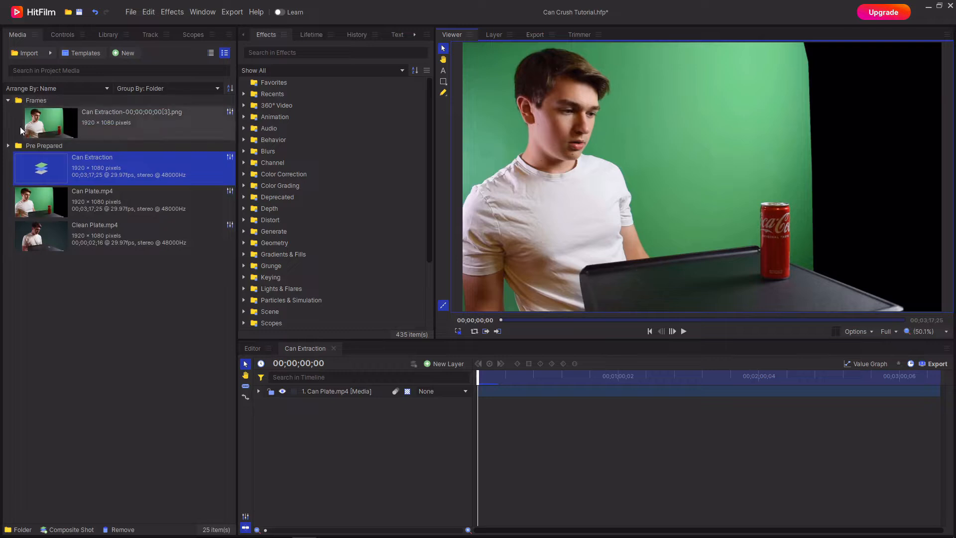
mouse_move(381, 308)
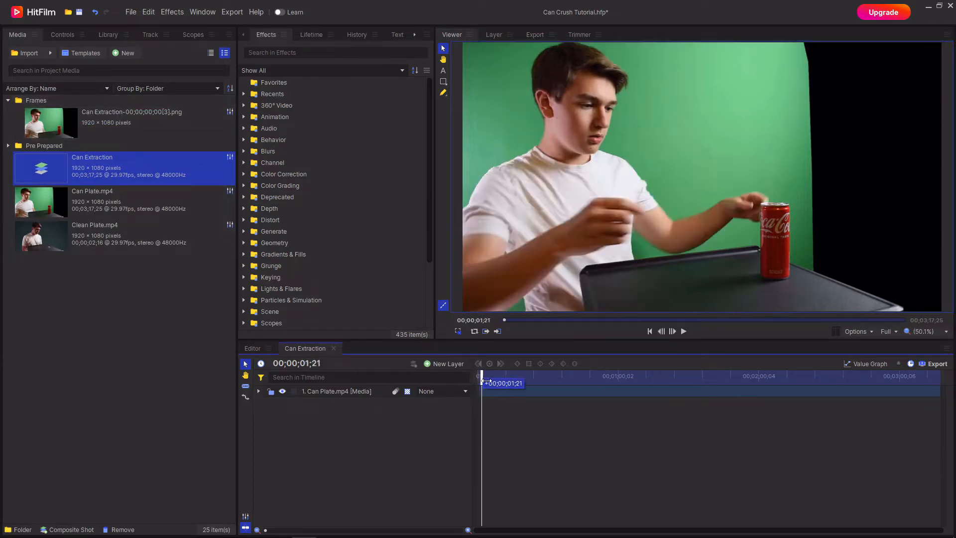
drag(484, 382, 495, 382)
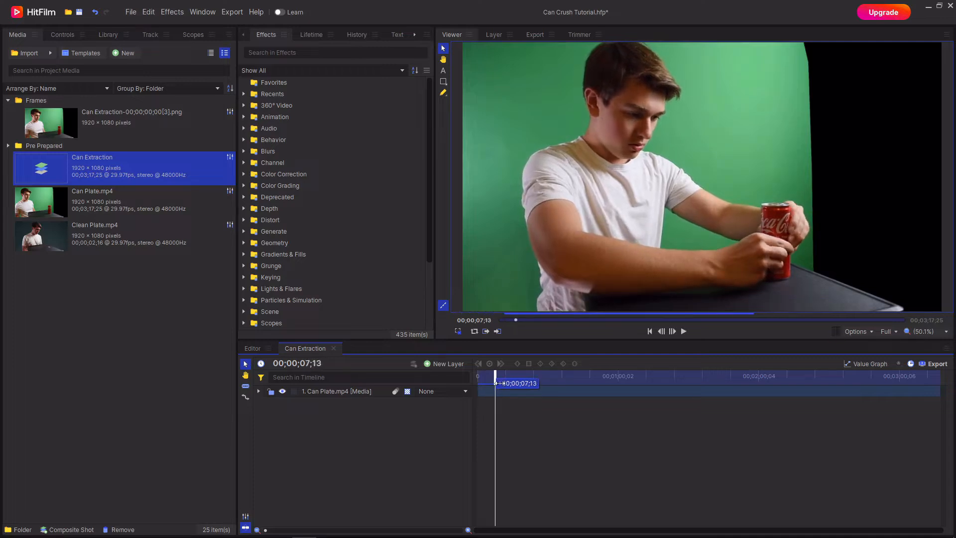
drag(495, 376, 511, 376)
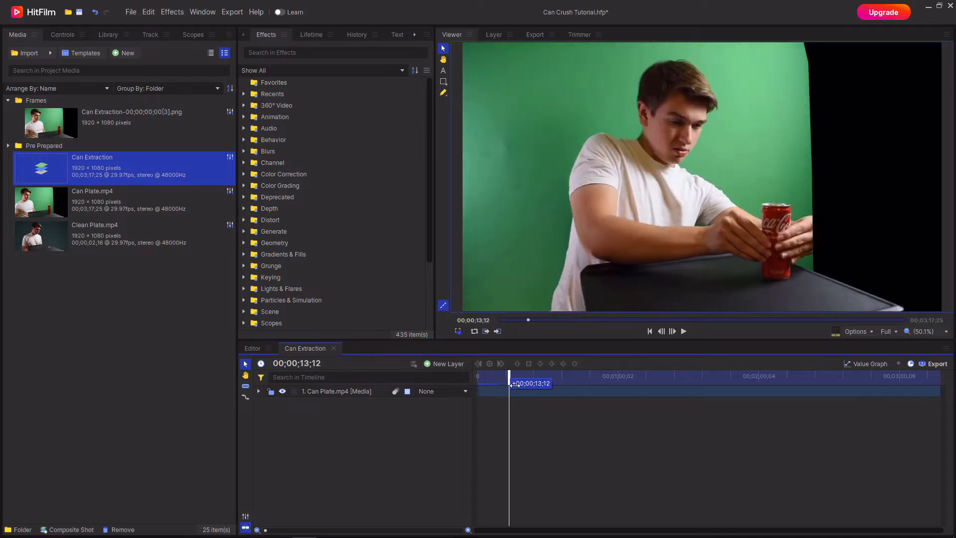
drag(510, 382, 523, 382)
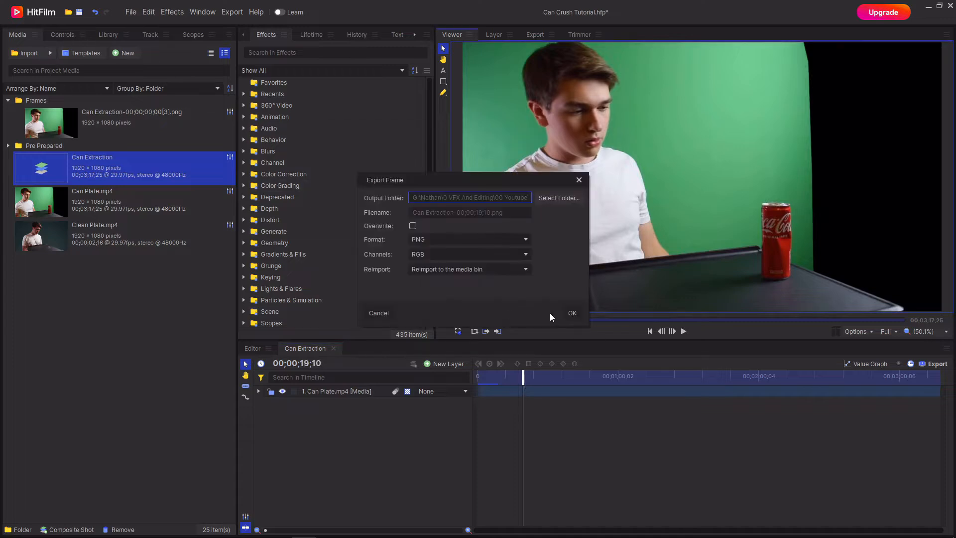
click(573, 312)
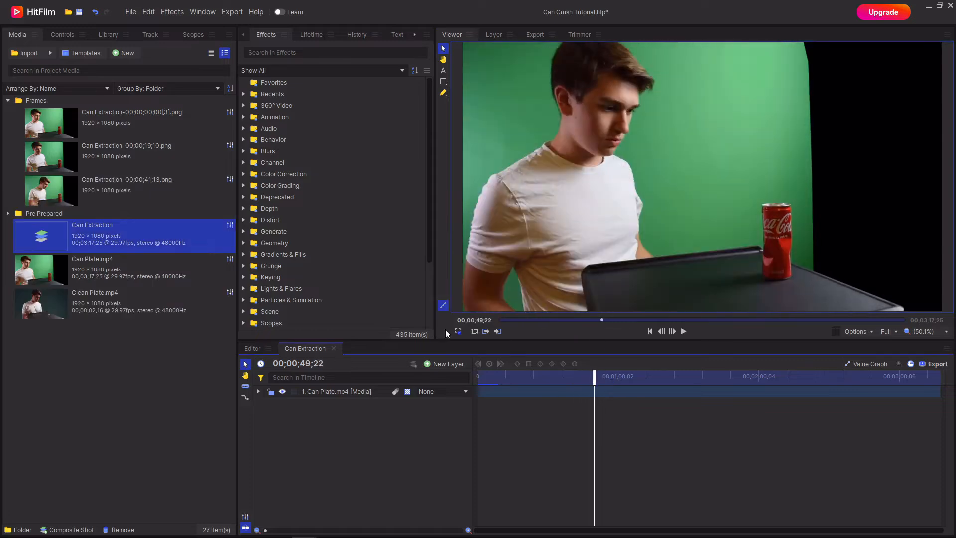
drag(601, 376, 650, 376)
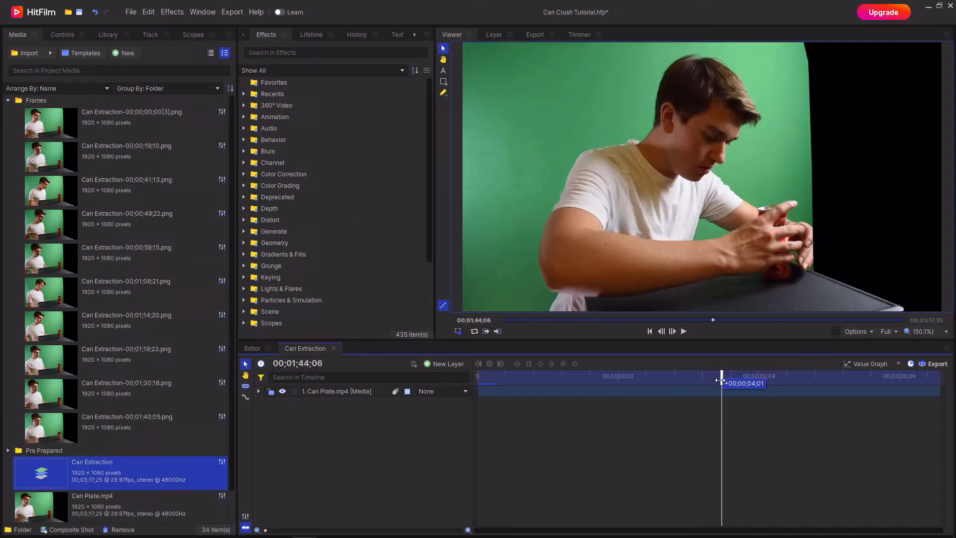
drag(721, 376, 792, 377)
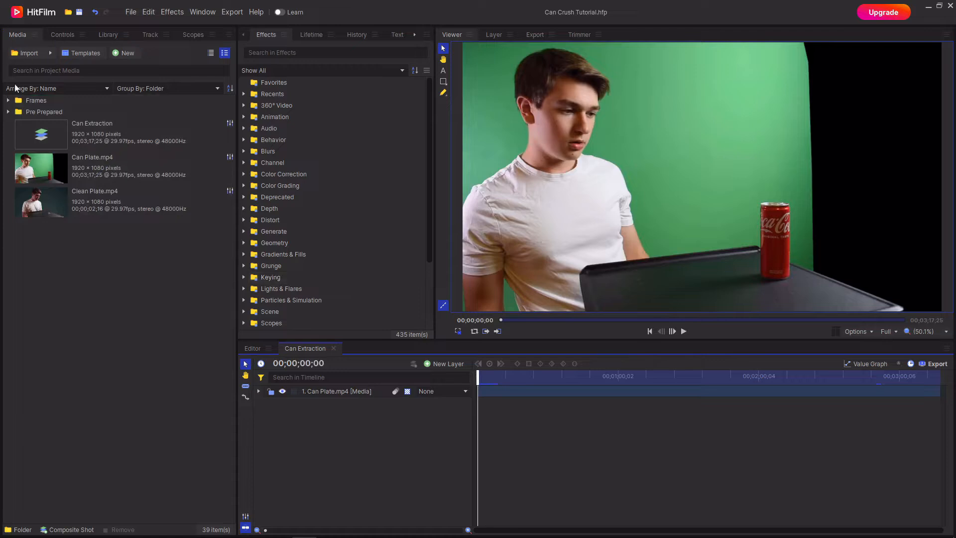
Create Composite Shot 6 with a 00;00;00;24 duration from the New menu.
click(8, 99)
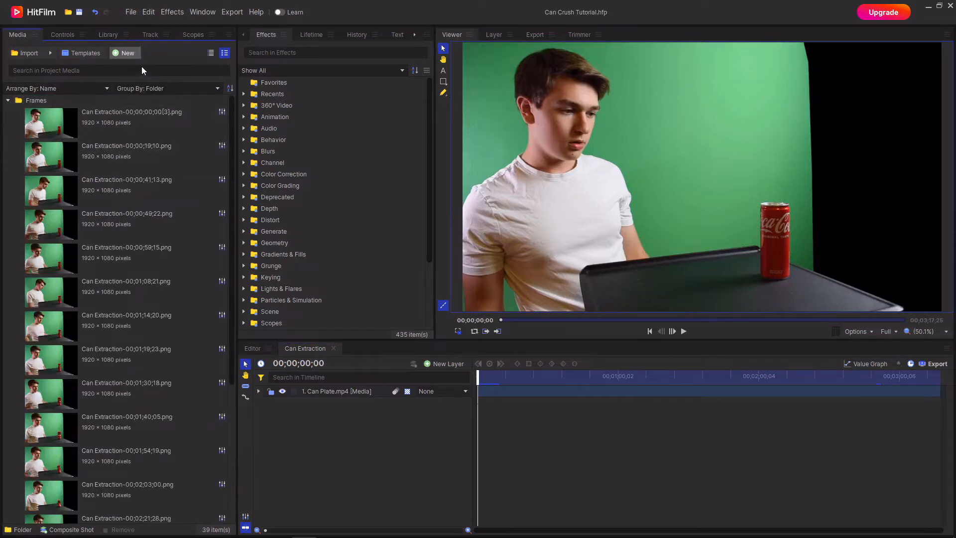
click(125, 53)
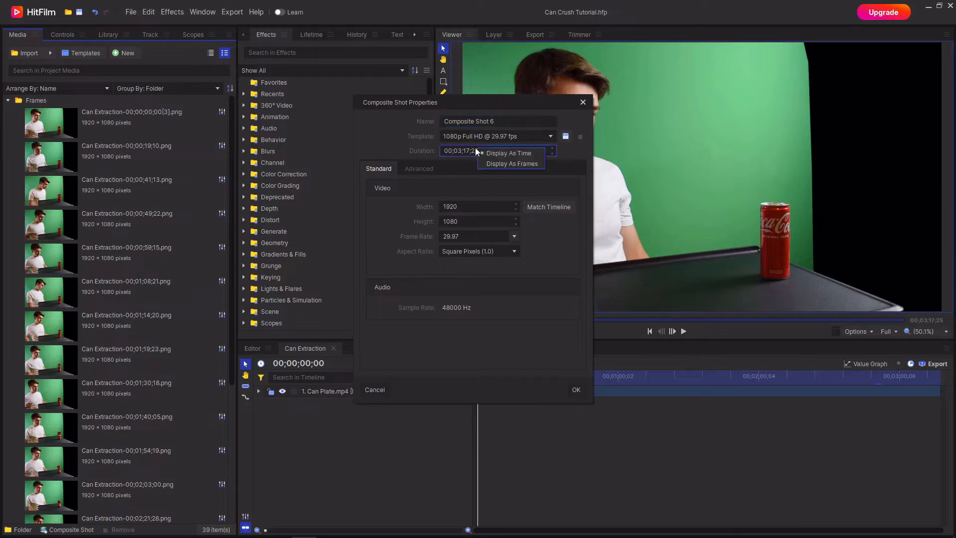
click(513, 163)
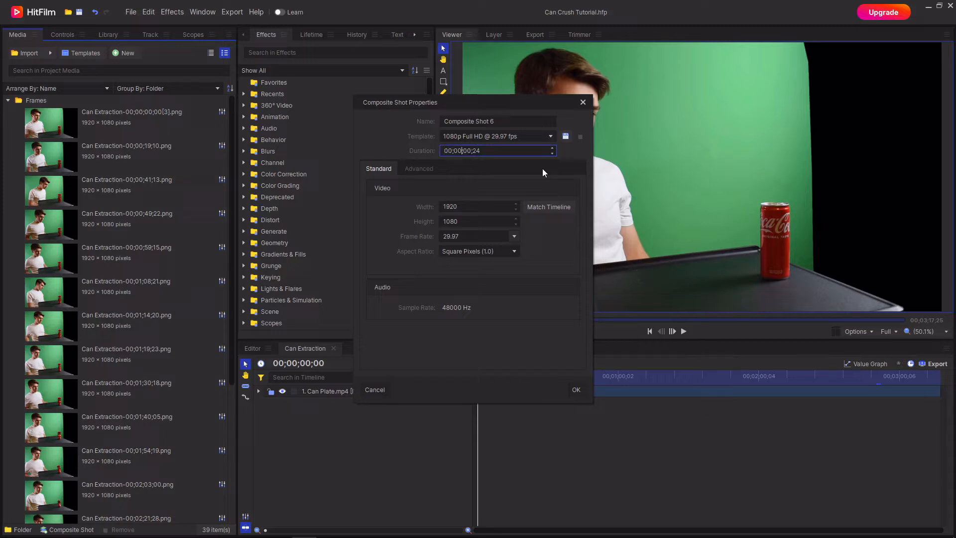
click(576, 390)
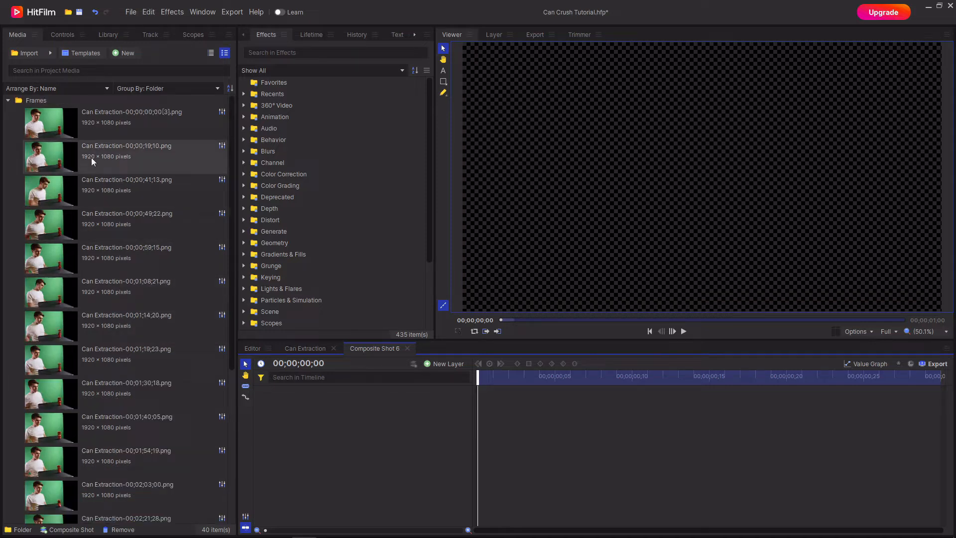
Add the exported PNG stills to Composite Shot 6 as layers sequenced frame by frame.
scroll(down, 3)
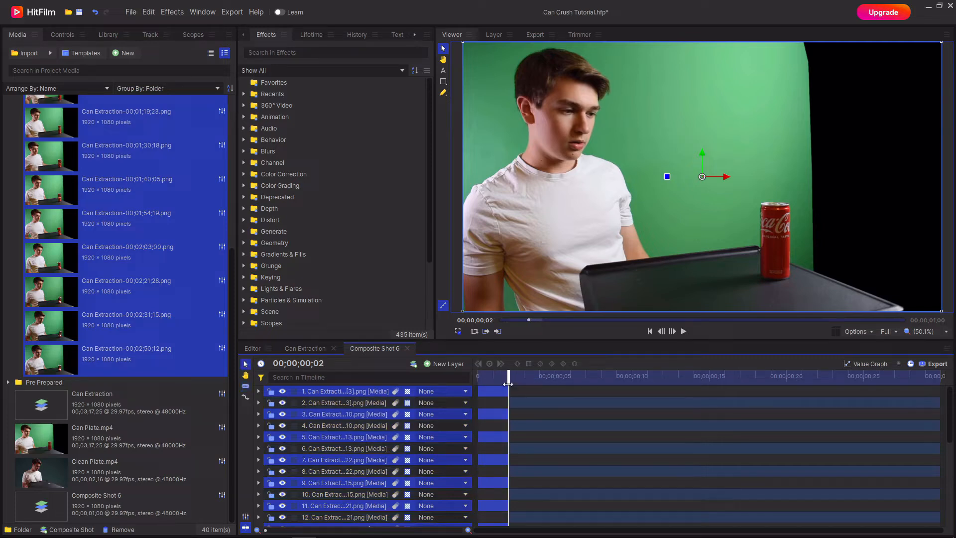
scroll(down, 3)
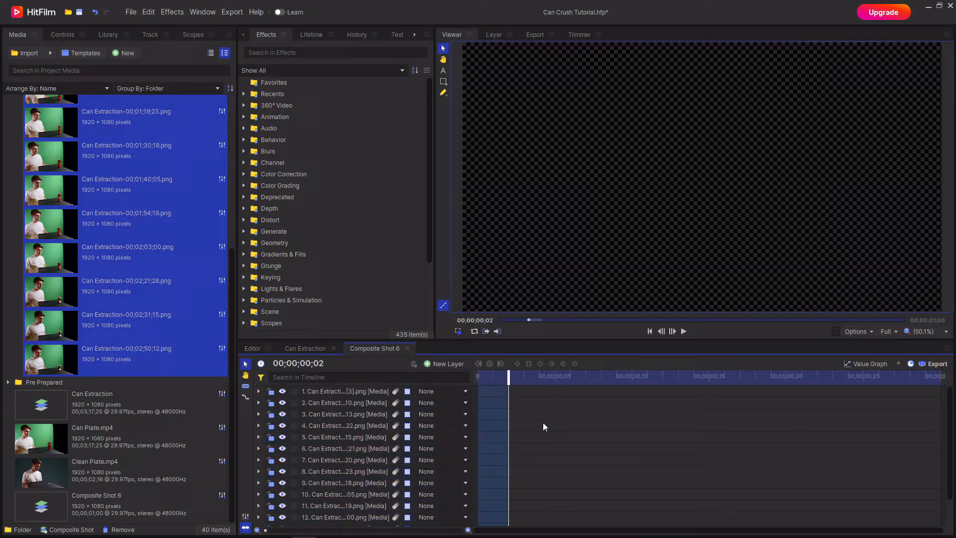
scroll(down, 3)
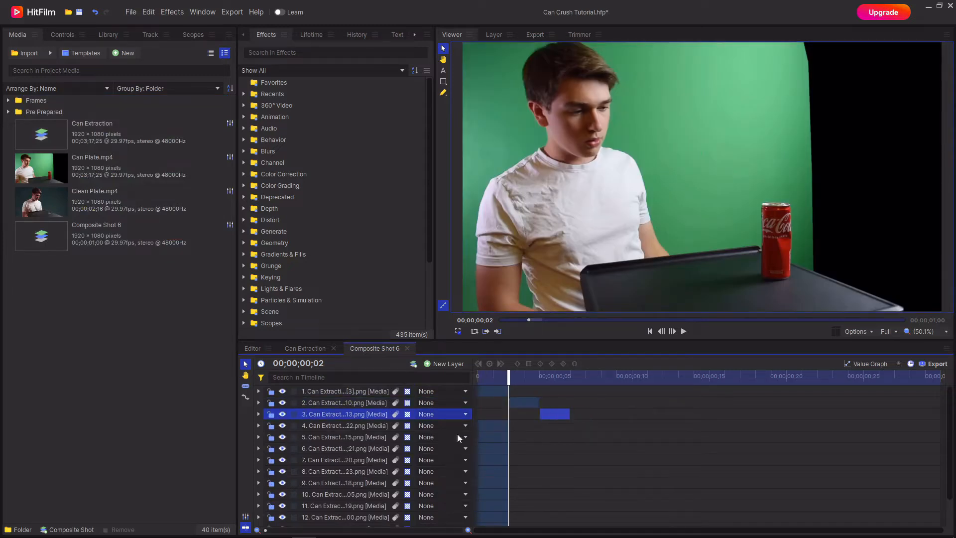
click(344, 448)
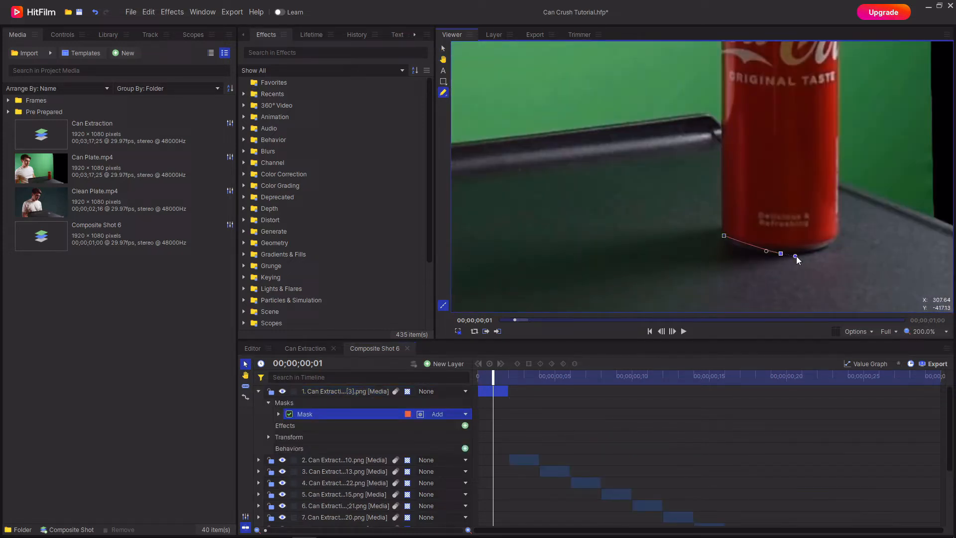
Draw a mask around the can's base and add points so only the can remains.
drag(795, 256, 819, 254)
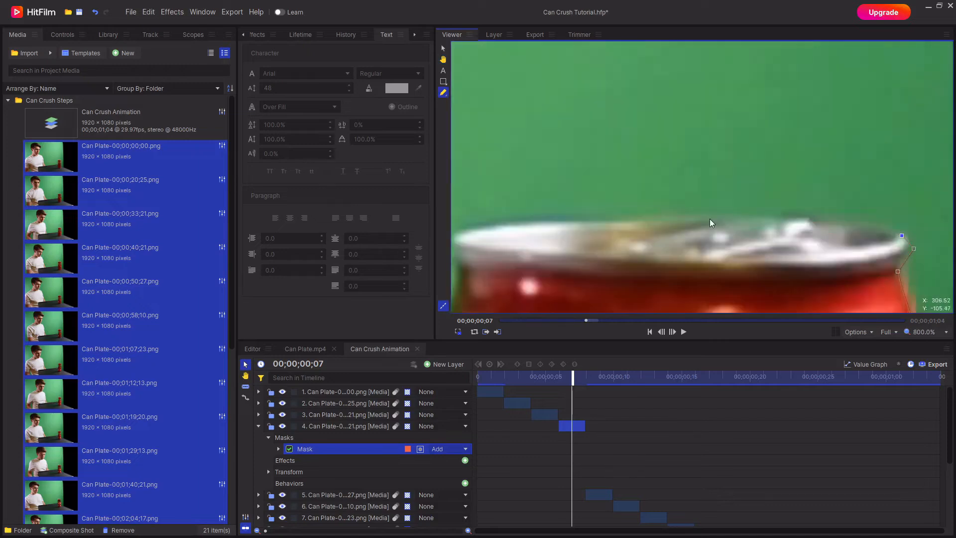
click(599, 376)
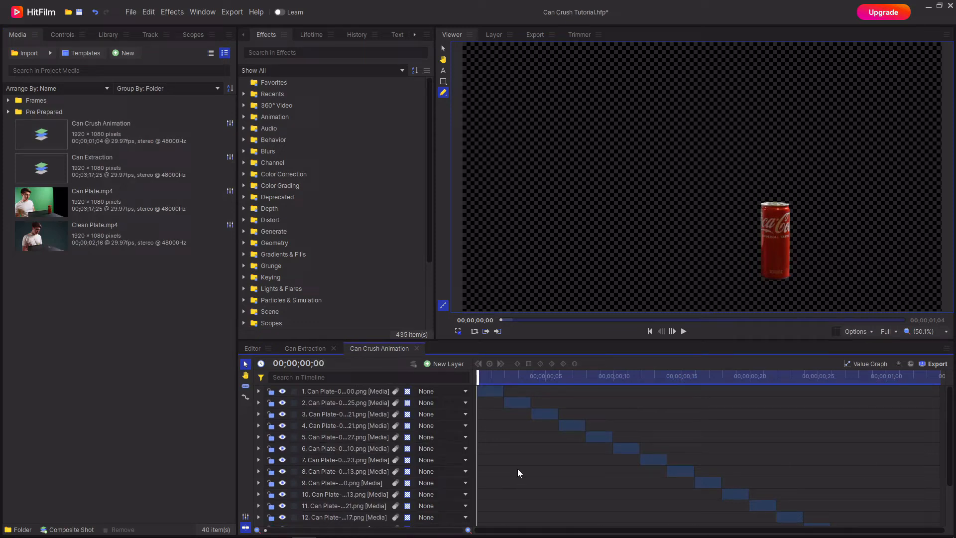
mouse_move(597, 435)
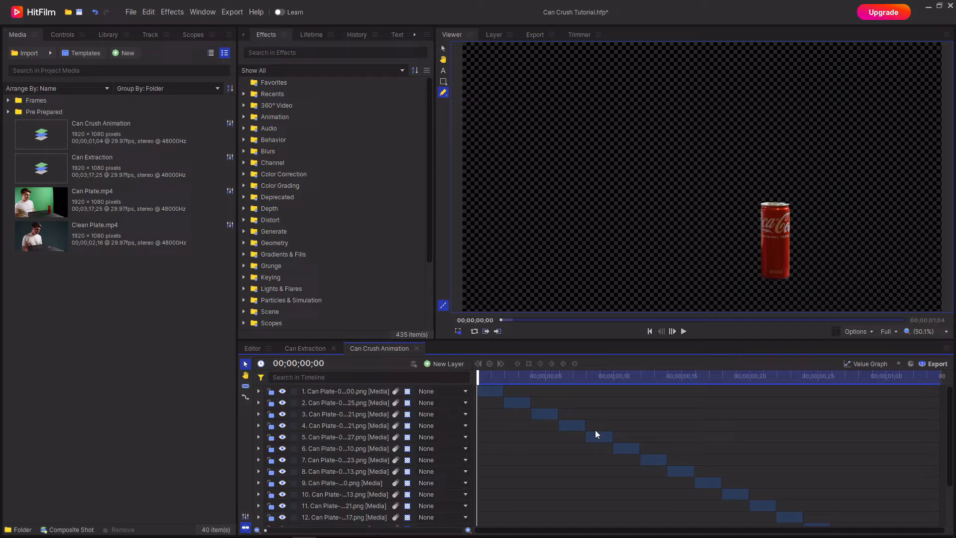
Scrub through the crush and select the last frame layer at the end of the sequence.
click(519, 377)
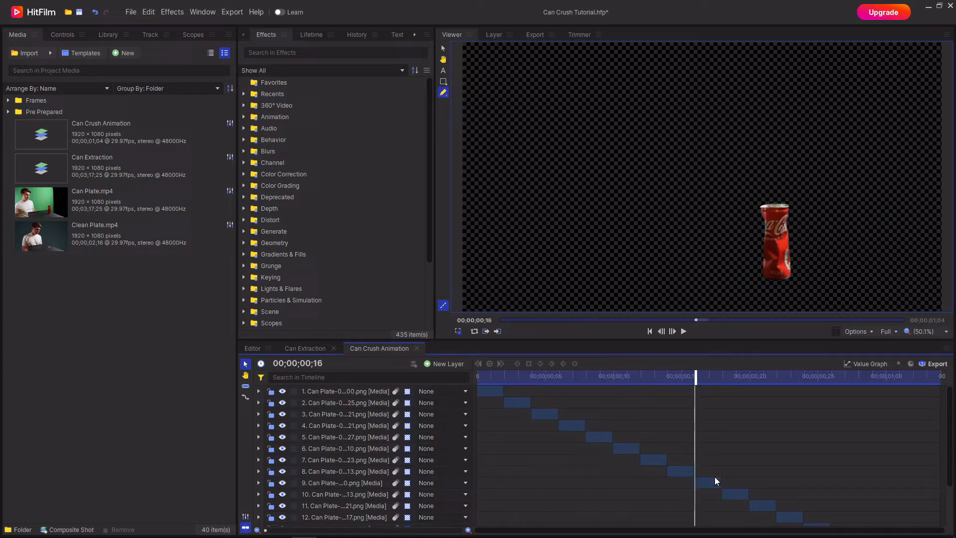
click(341, 482)
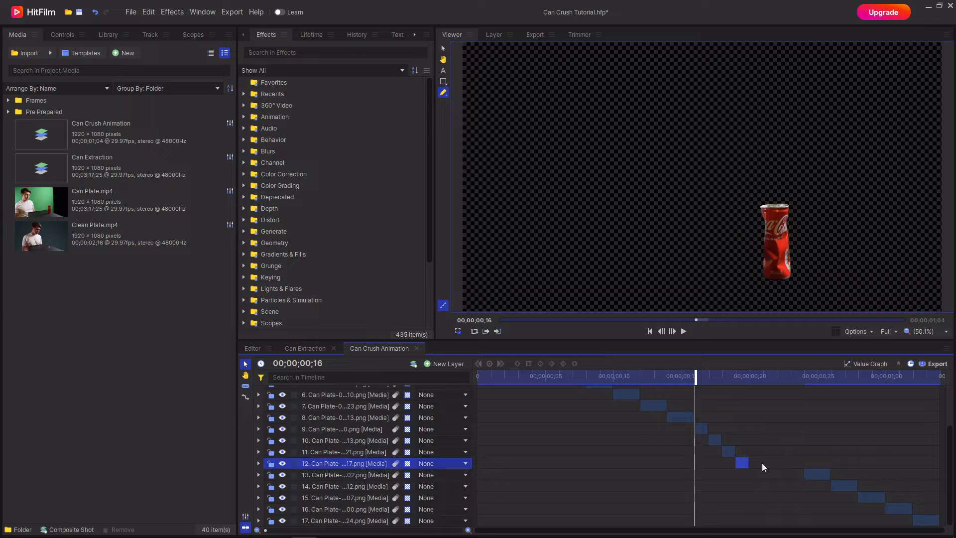
drag(695, 377, 805, 377)
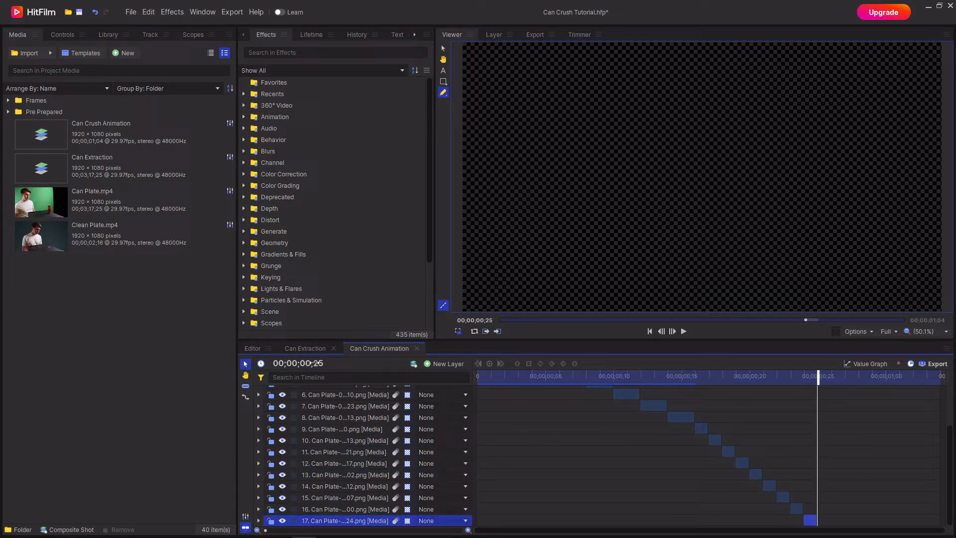
Set the Can Crush Animation duration to 00;00;00;25 and start a Clean Plate composite.
click(298, 362)
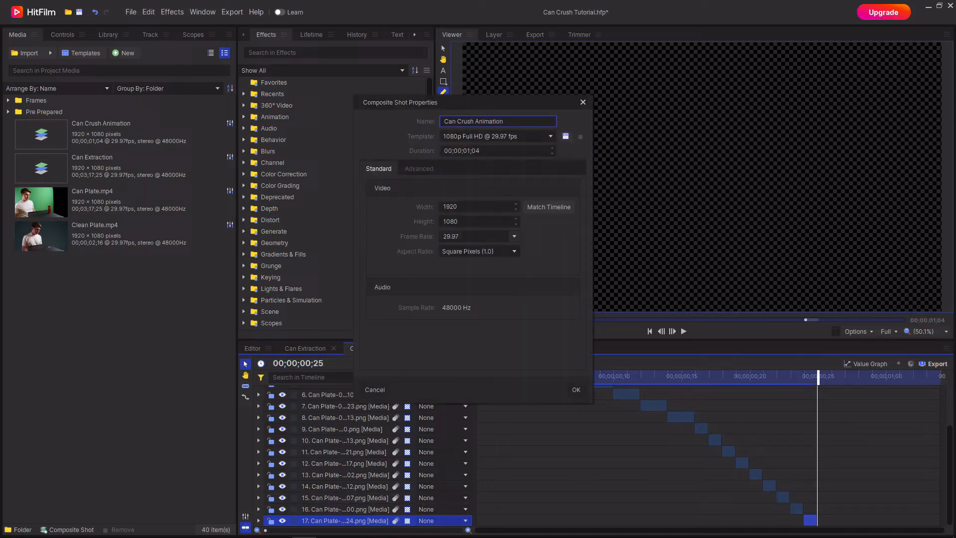
click(576, 389)
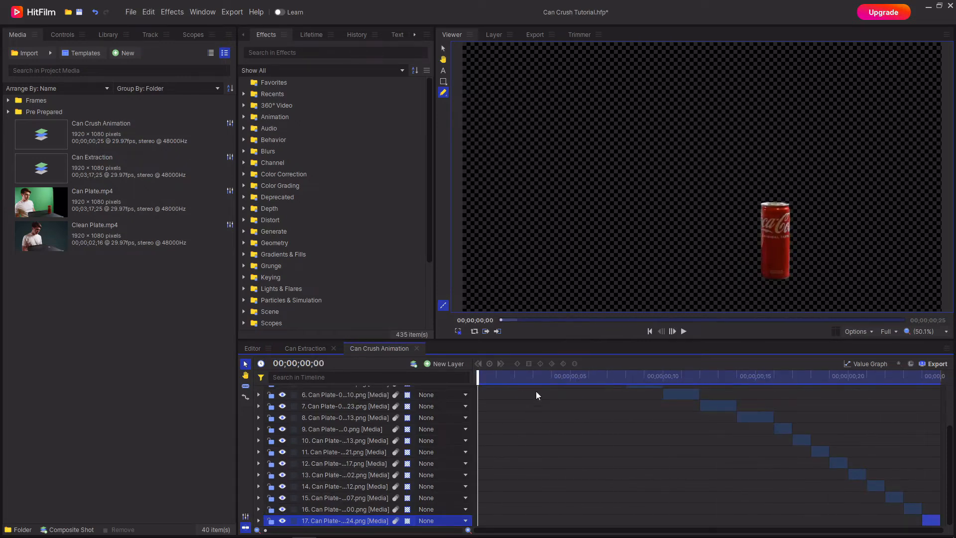
click(100, 235)
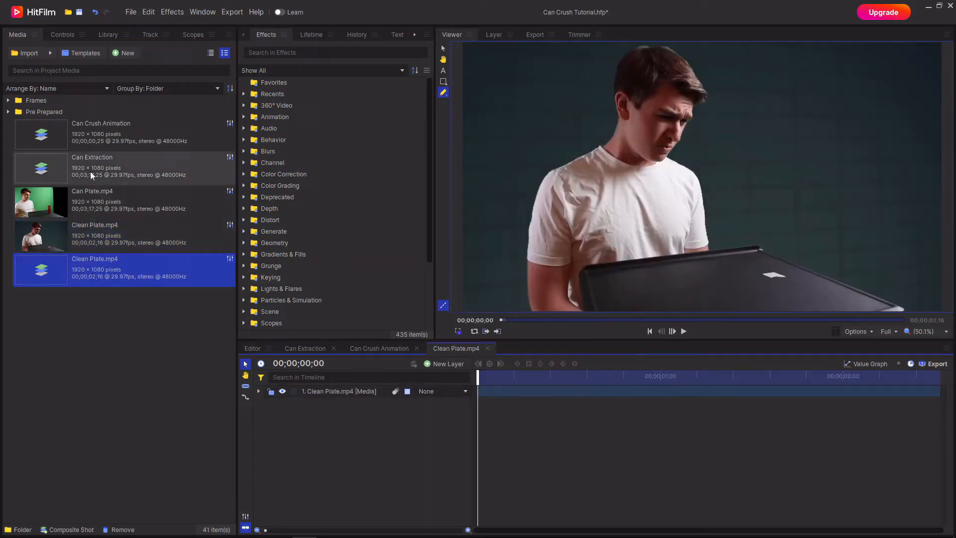
Add Can Crush Animation over the clean plate and shift it later in the shot.
click(100, 133)
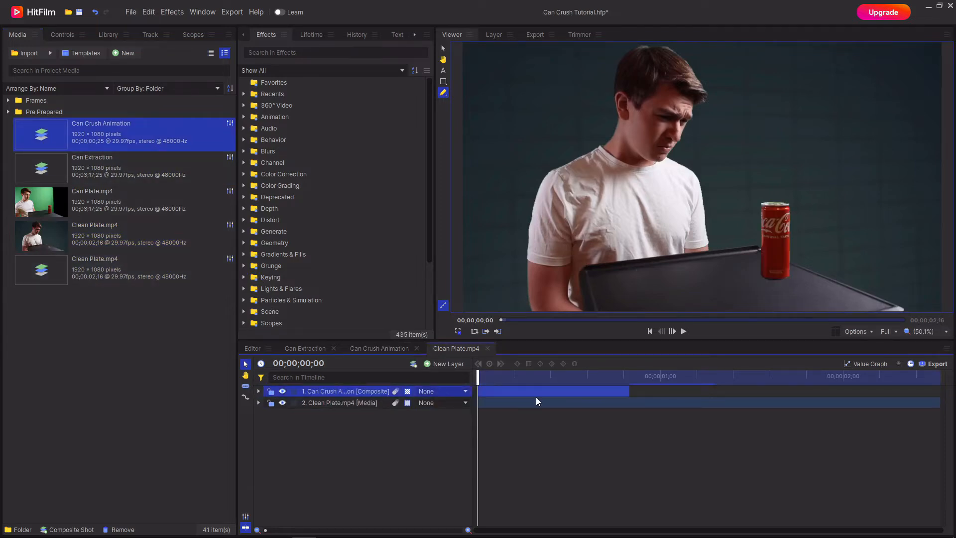
drag(551, 391, 683, 390)
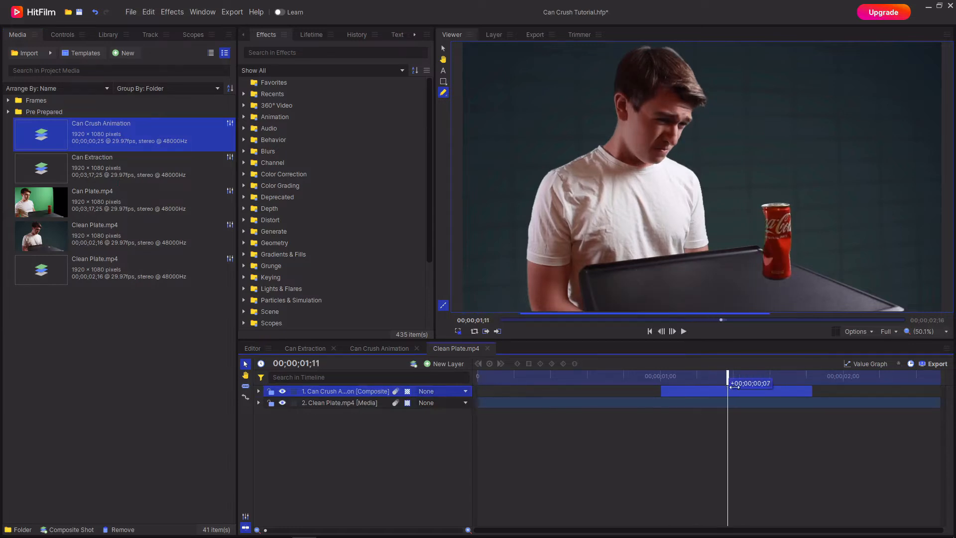
drag(727, 382, 831, 382)
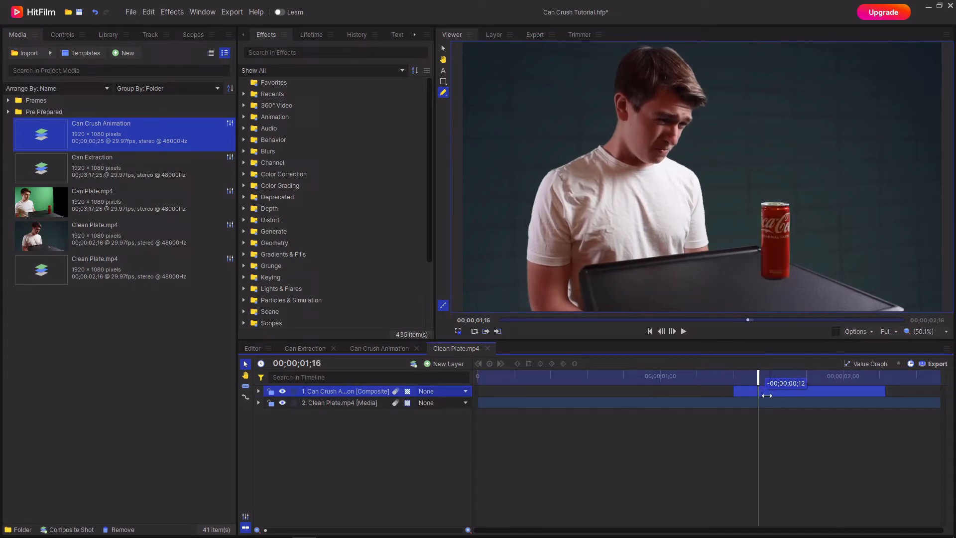
drag(758, 383, 873, 382)
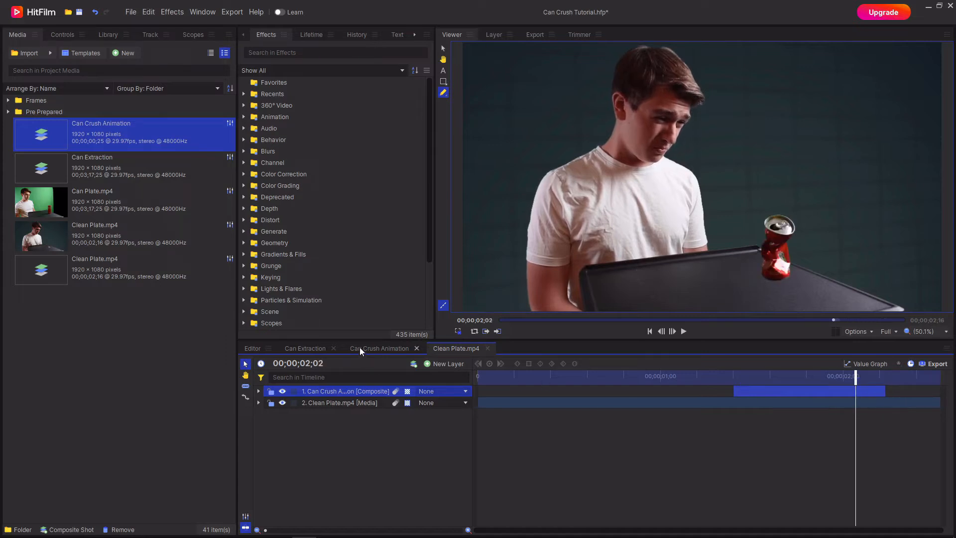
Copy the last crushed frame from Can Crush Animation and hold it after the animation ends.
click(379, 349)
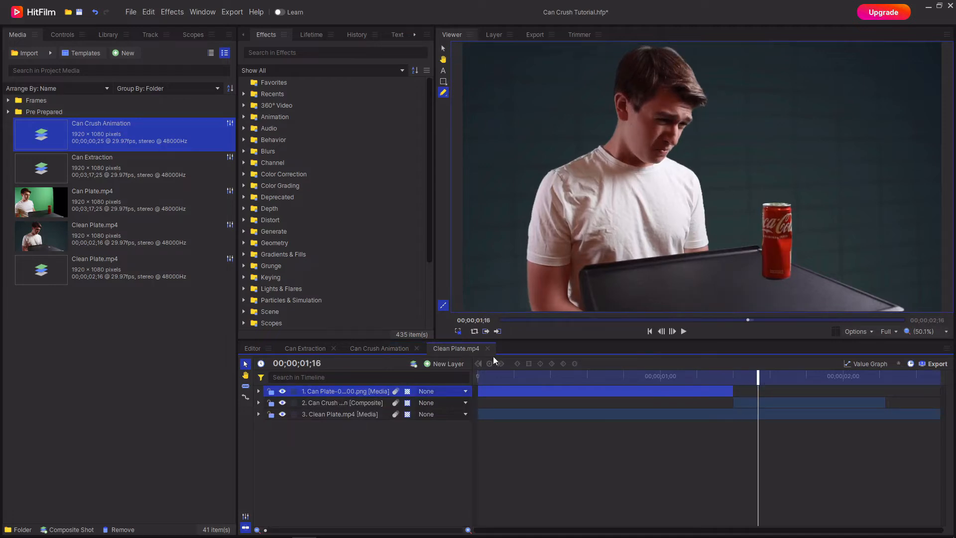
click(379, 348)
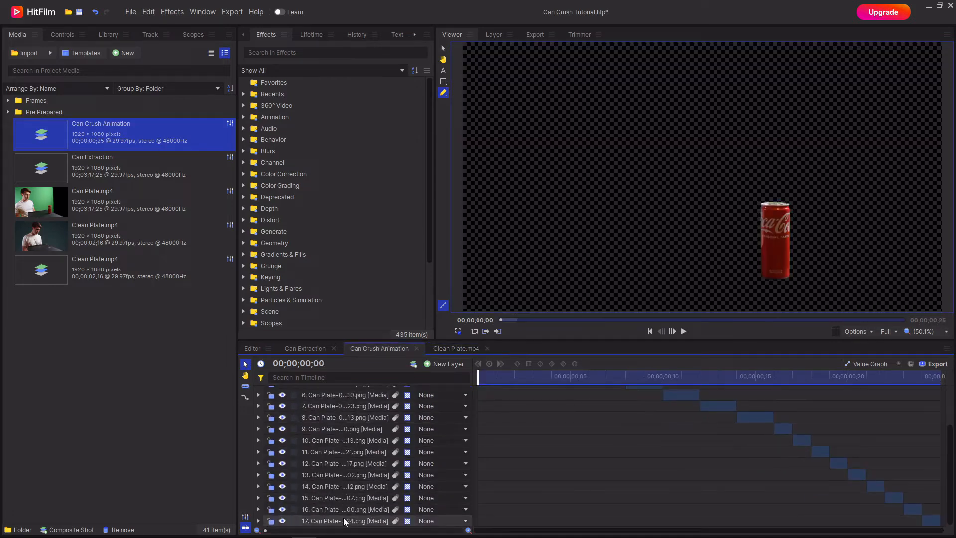
click(456, 349)
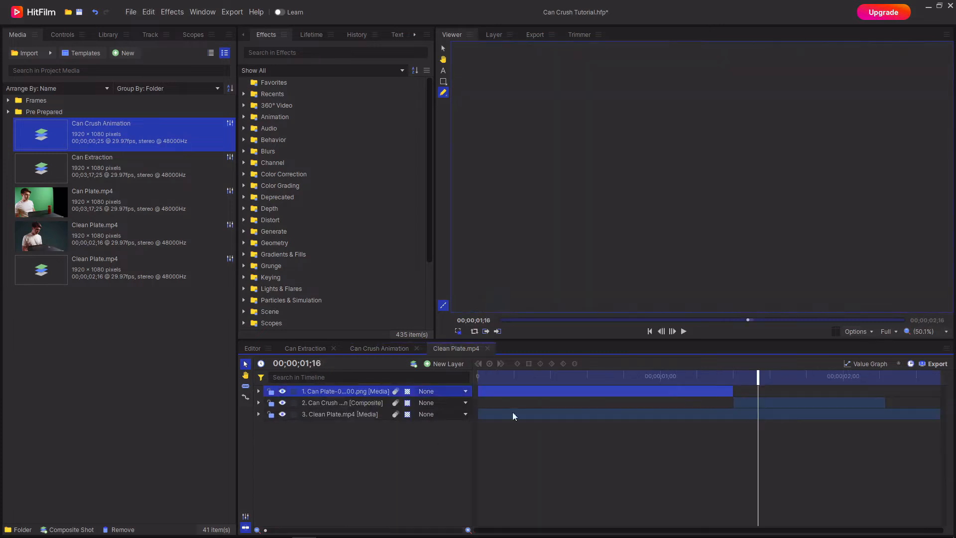
drag(757, 376, 886, 375)
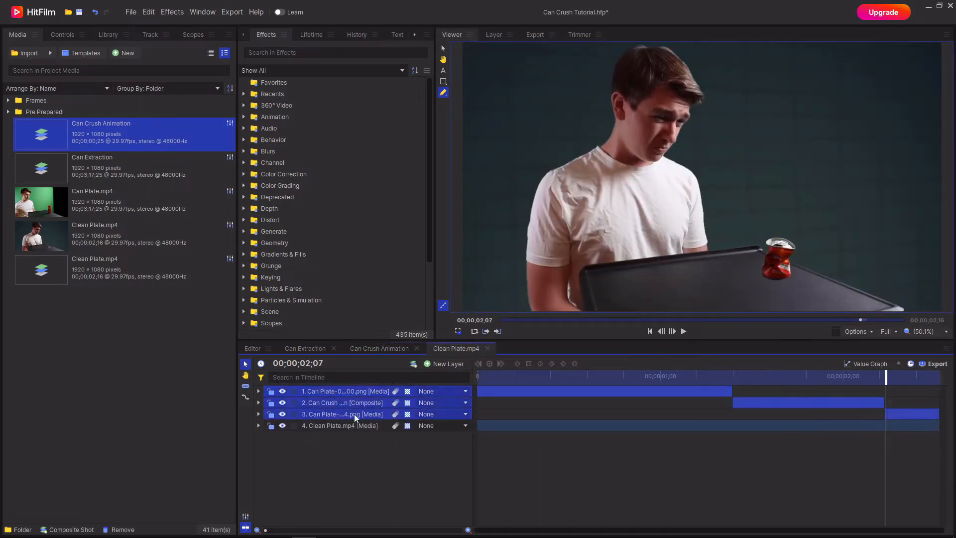
Nest the three can layers into Can Crush Full and duplicate it as a Shadow layer.
right_click(354, 414)
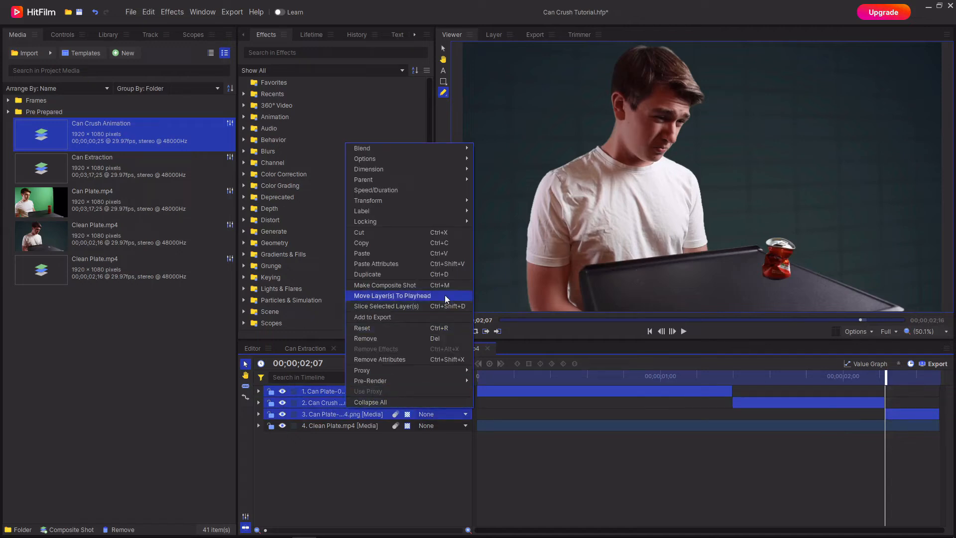
click(384, 285)
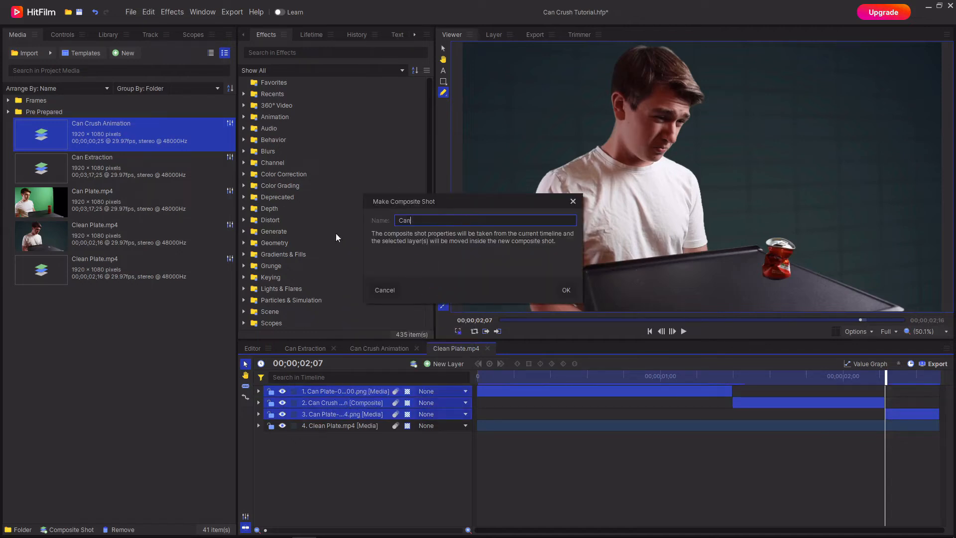
click(565, 289)
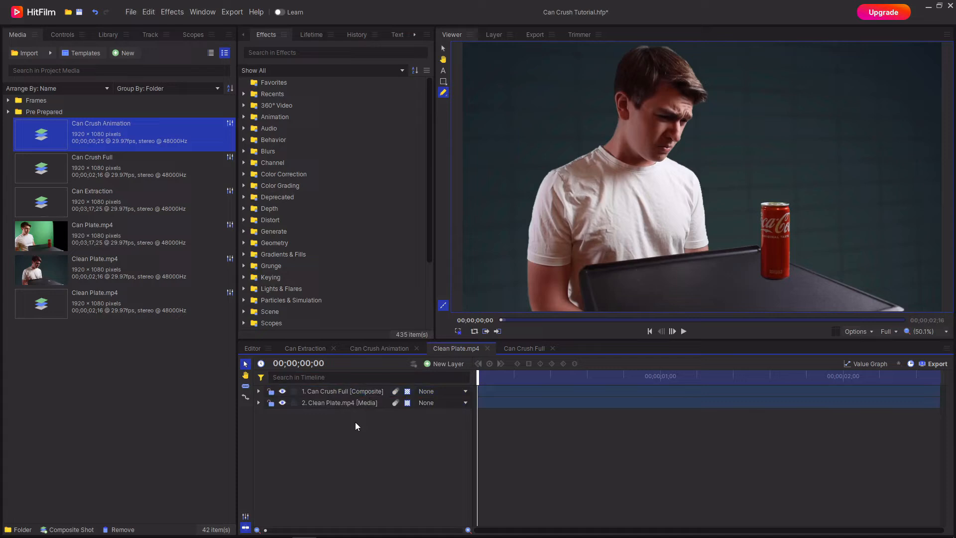
right_click(321, 391)
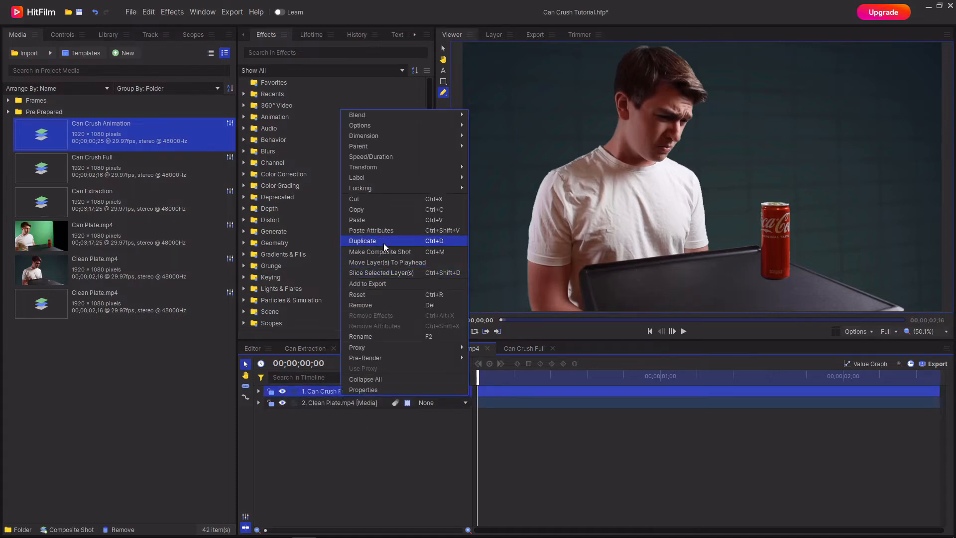
click(362, 240)
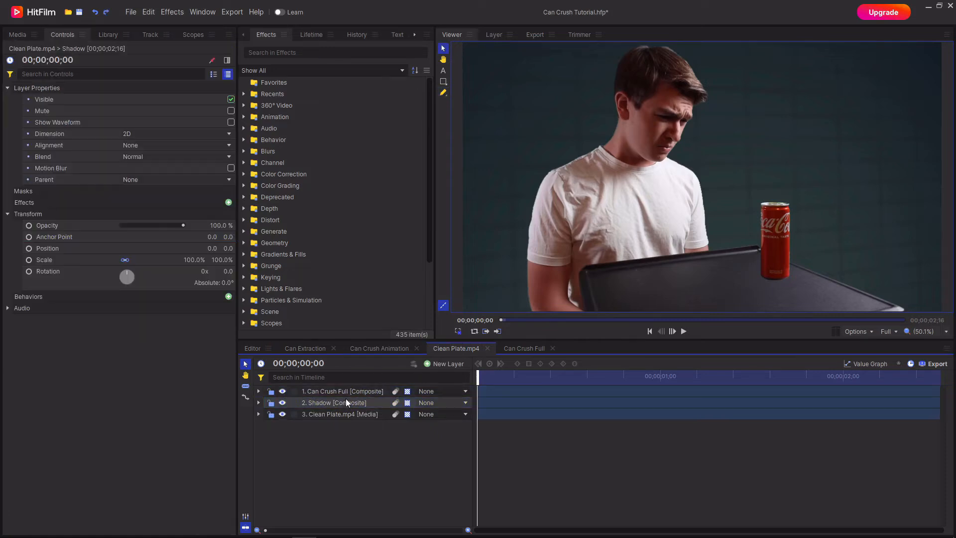
Paste the copied position values onto the Shadow layer's Position property.
click(335, 402)
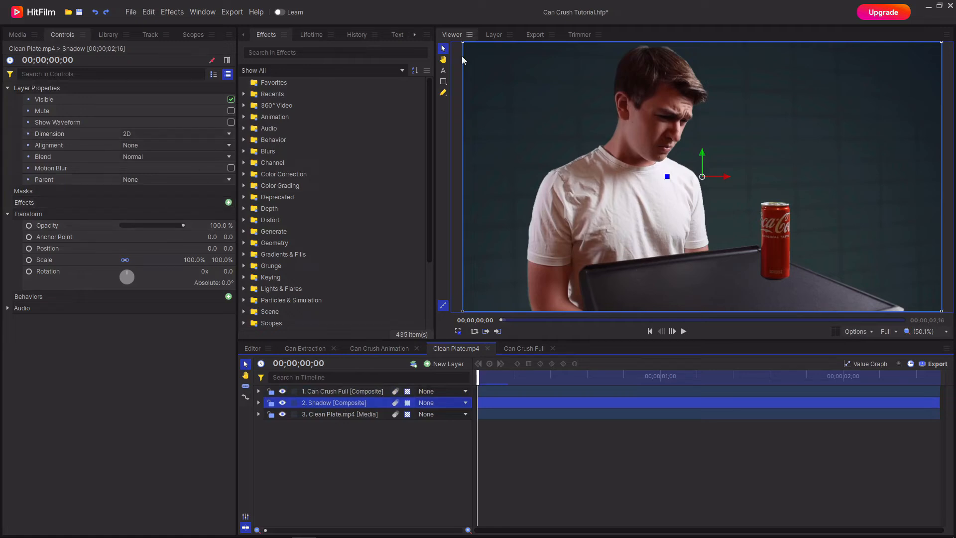
mouse_move(217, 147)
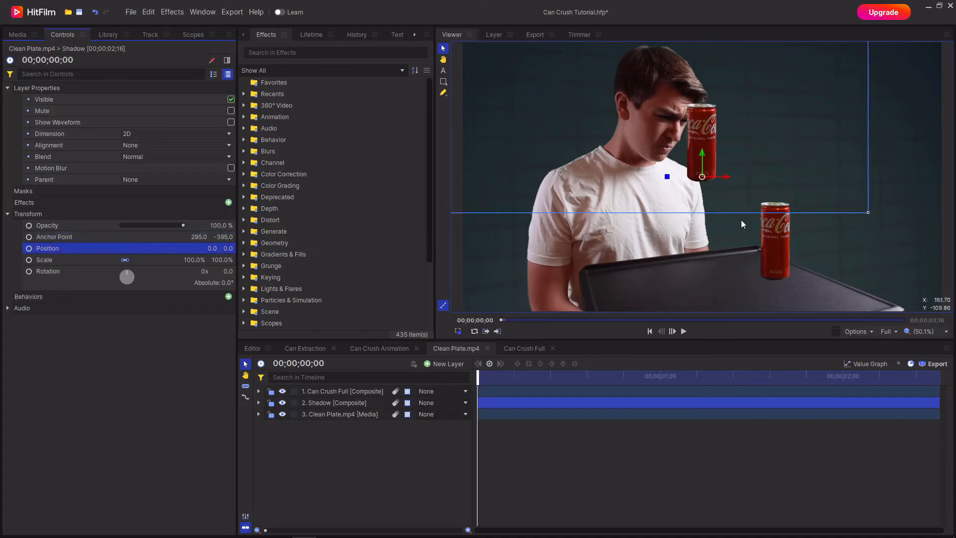
click(54, 237)
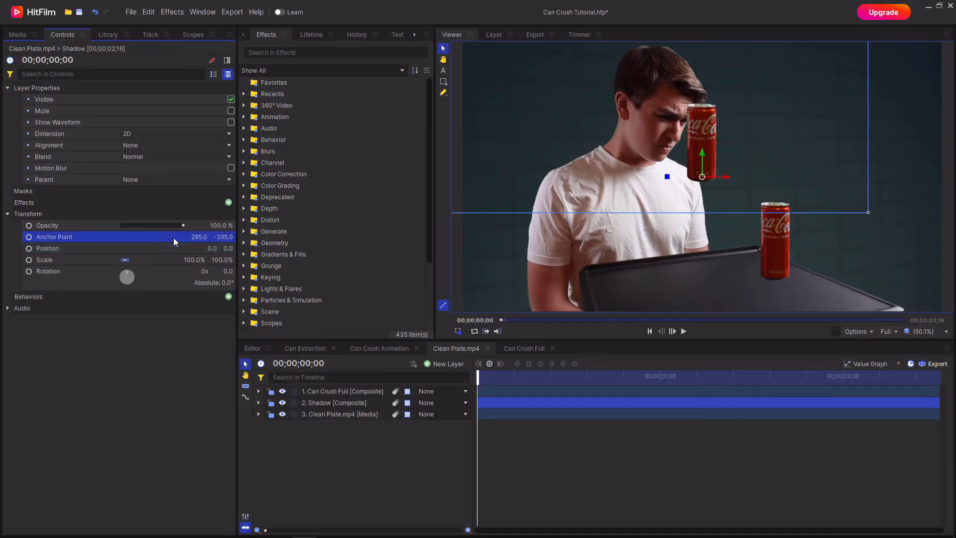
right_click(48, 248)
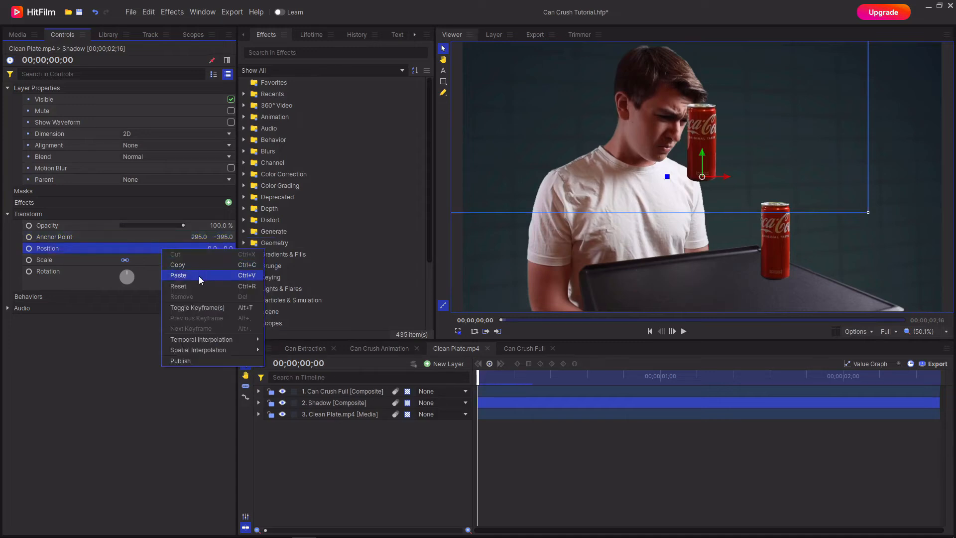
click(178, 275)
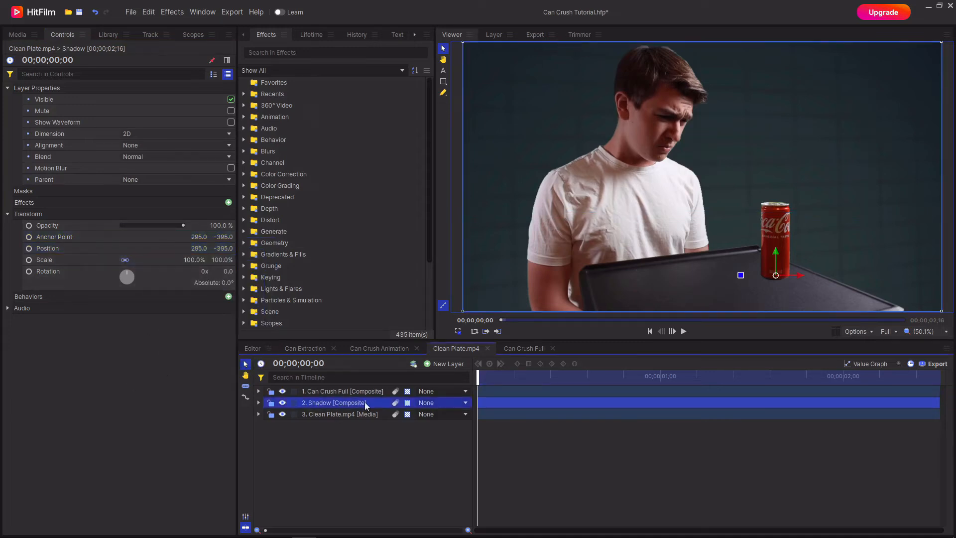
Set the Shadow layer to 3D Plane and add a new camera.
click(455, 414)
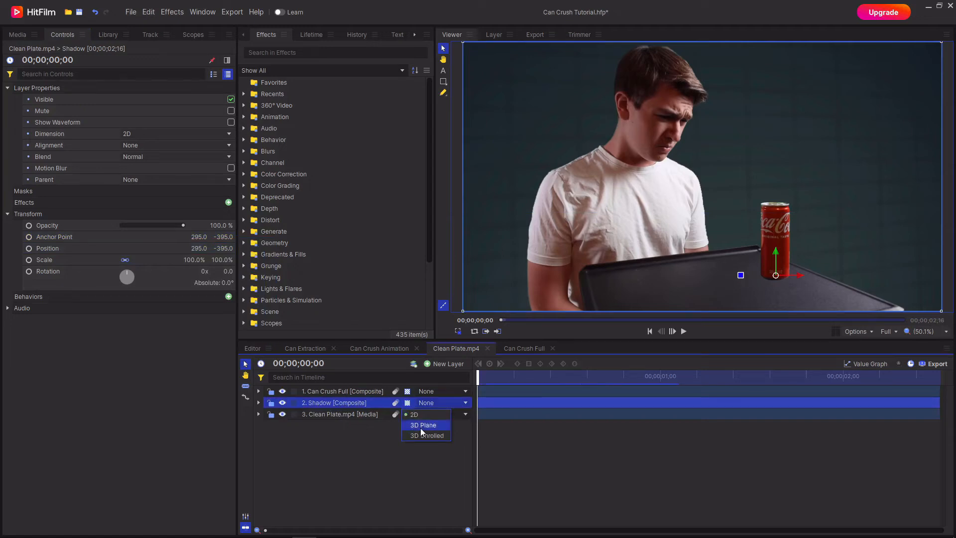
click(422, 424)
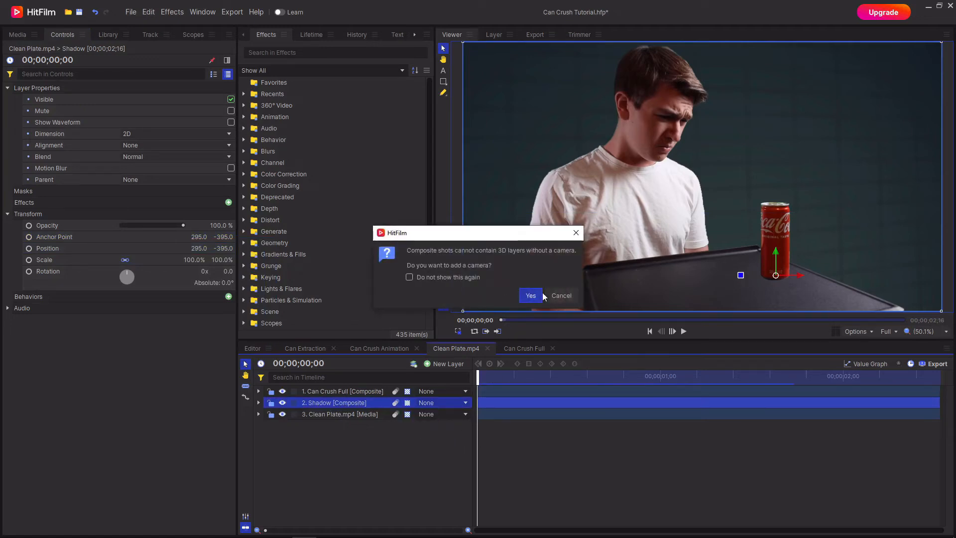
click(529, 295)
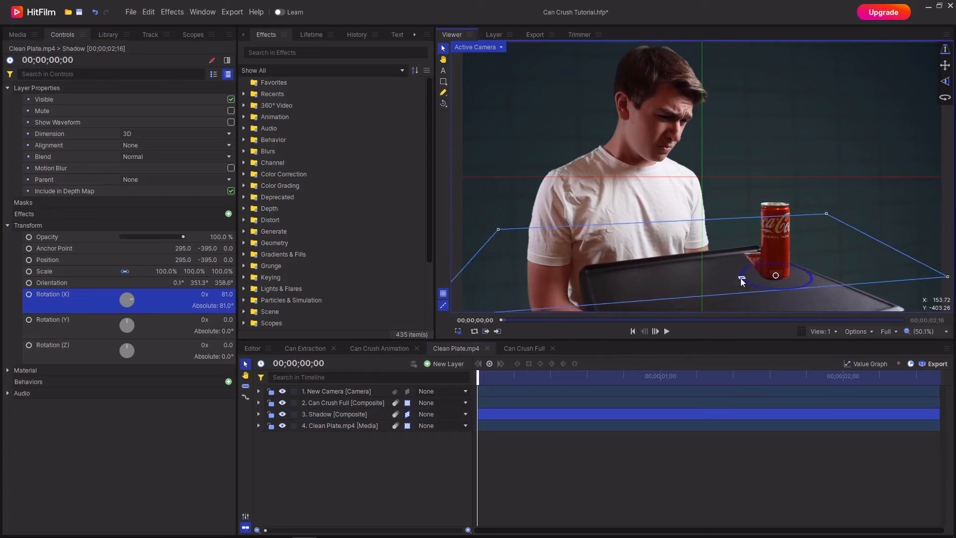
Rotate the Shadow plane flat on the table and move it to the can's base.
drag(742, 282, 784, 291)
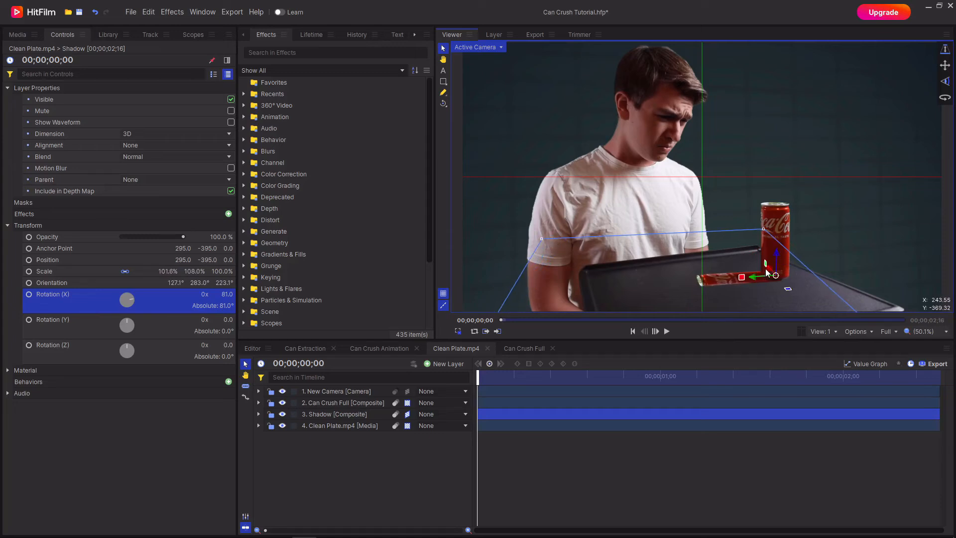
drag(767, 276, 747, 278)
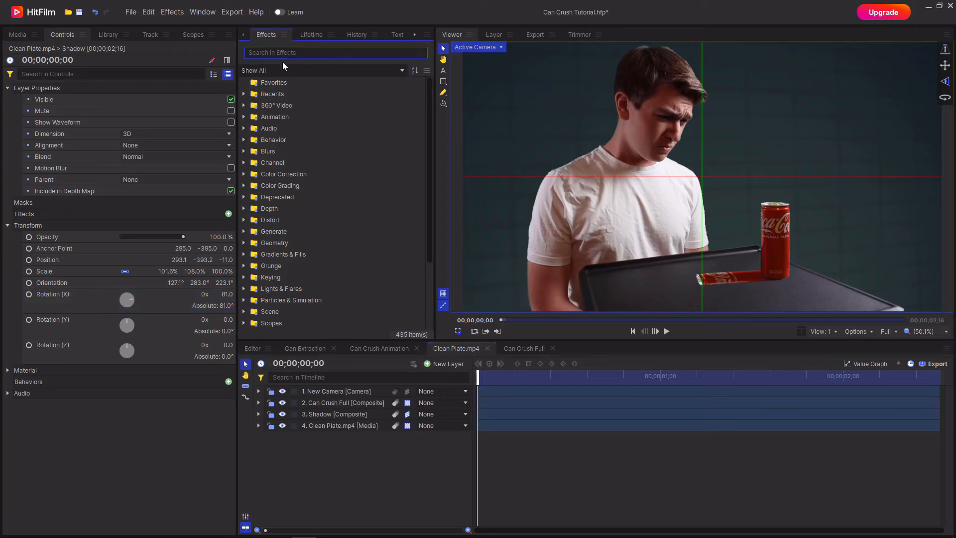
Add a Fill Color effect to the Shadow layer set to black.
text(fill color)
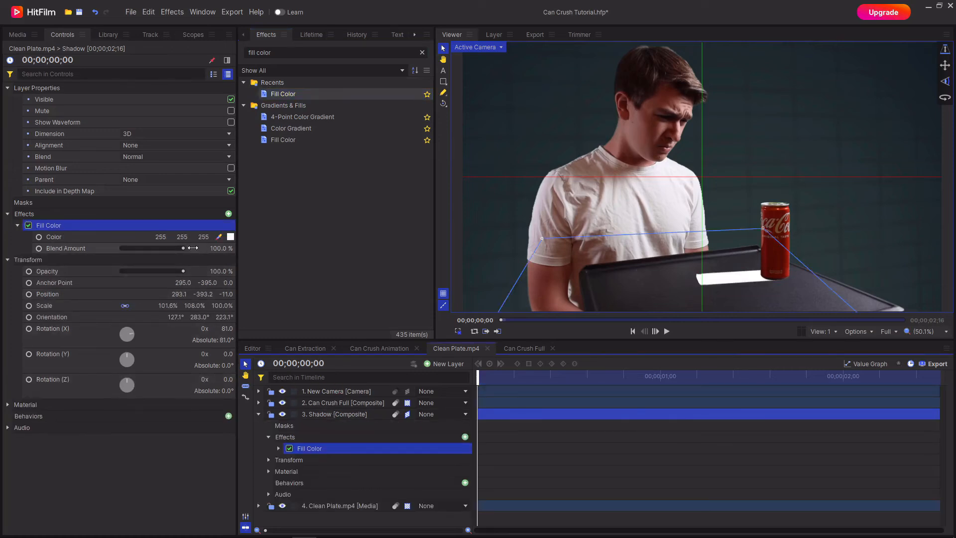
click(231, 237)
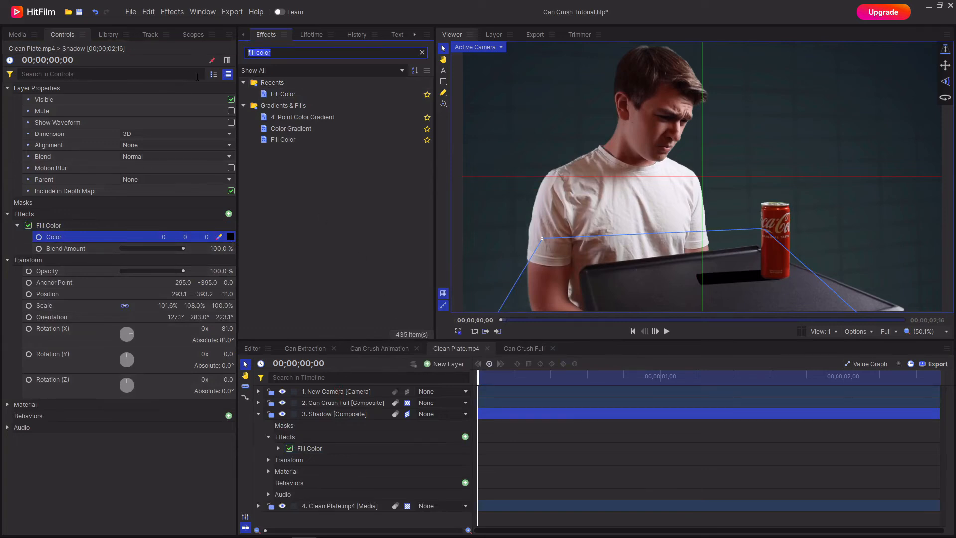
Blur the Shadow layer (radius about 24.5) and reduce its opacity to 60%.
text(blur)
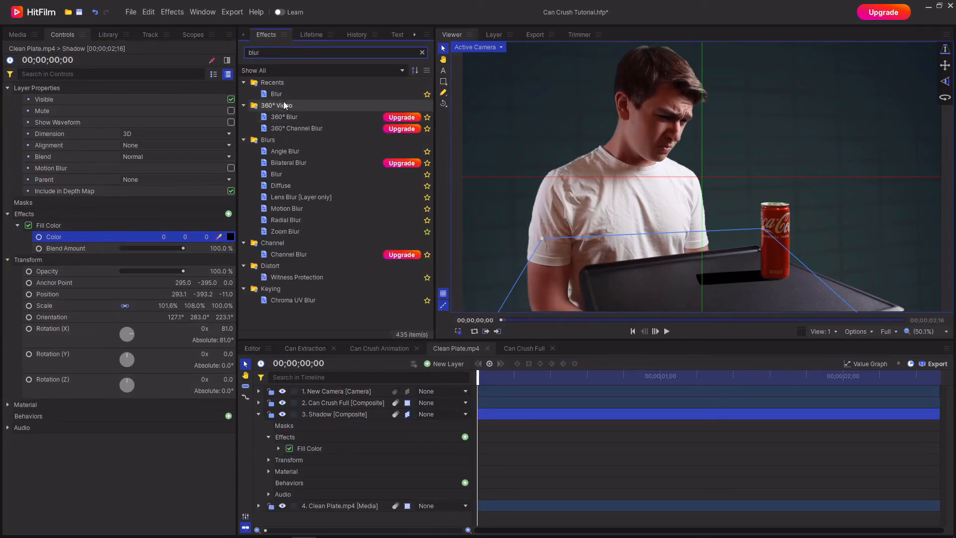
click(276, 93)
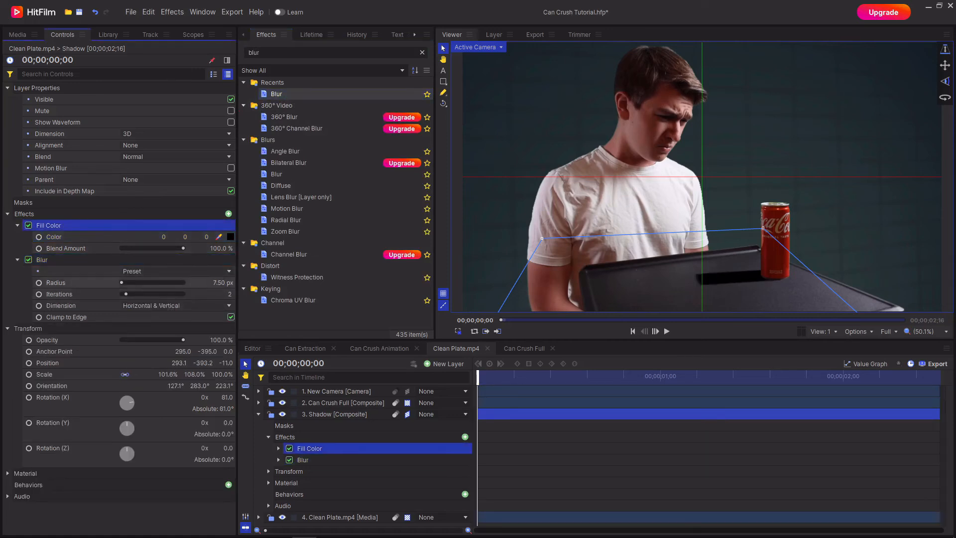
drag(122, 282, 185, 281)
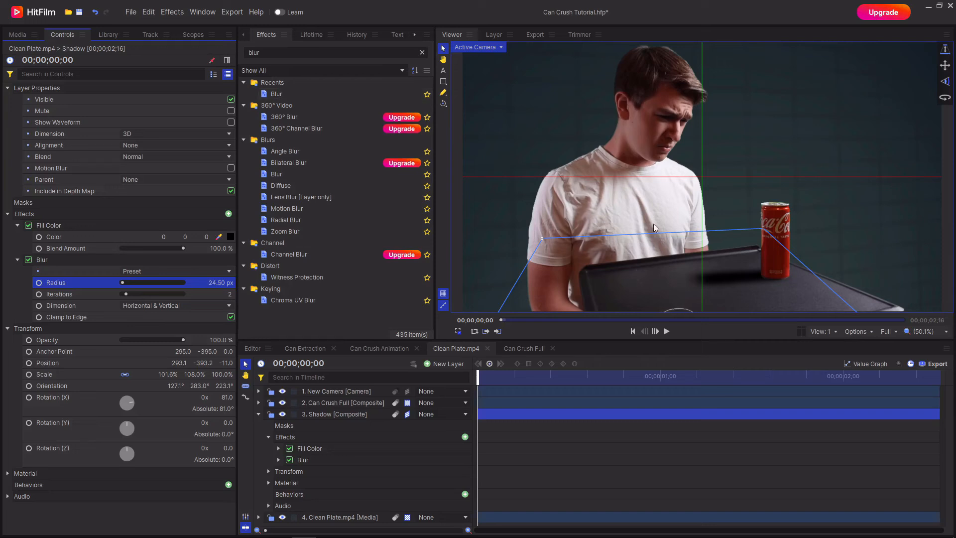
click(17, 259)
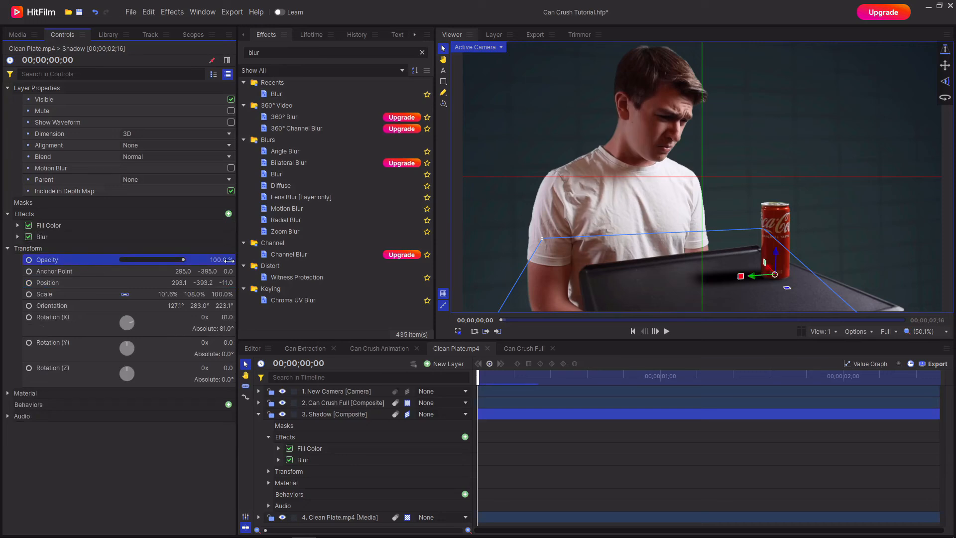
drag(182, 259, 155, 259)
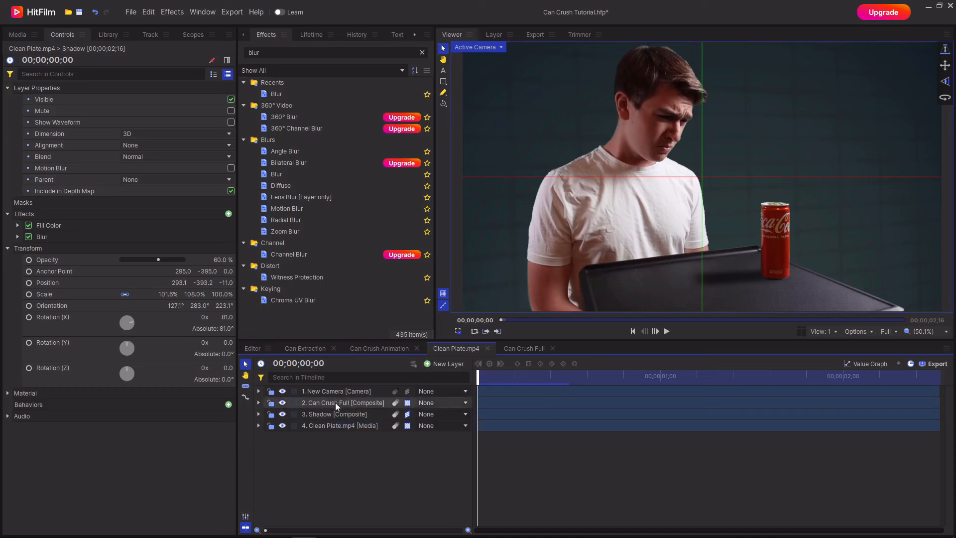
Duplicate the Can Crush Full layer and rename the copy 'Ambient'.
click(343, 402)
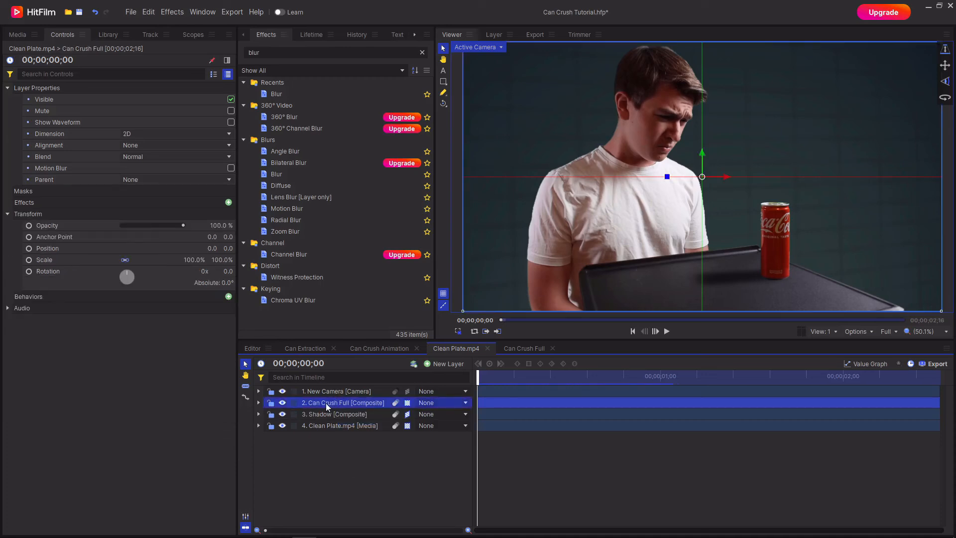
right_click(328, 403)
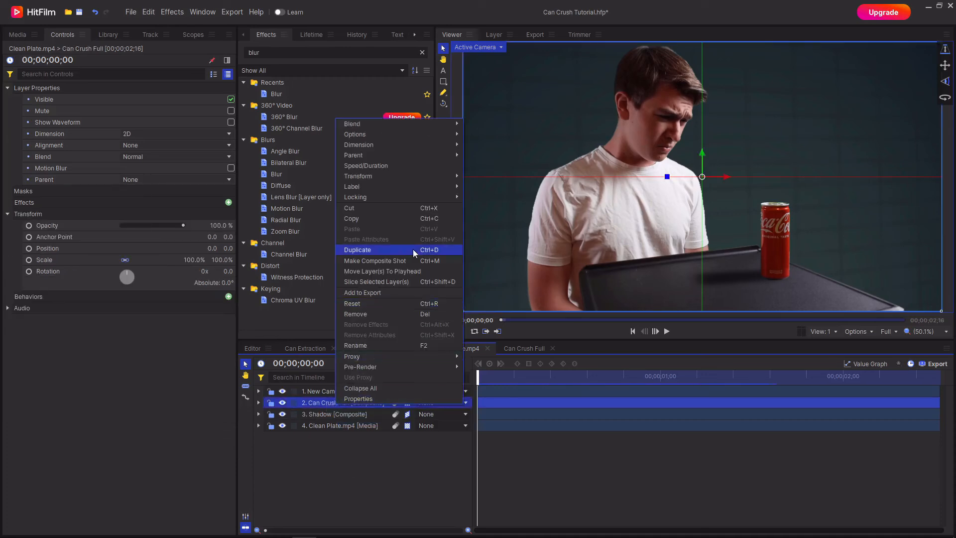
click(358, 249)
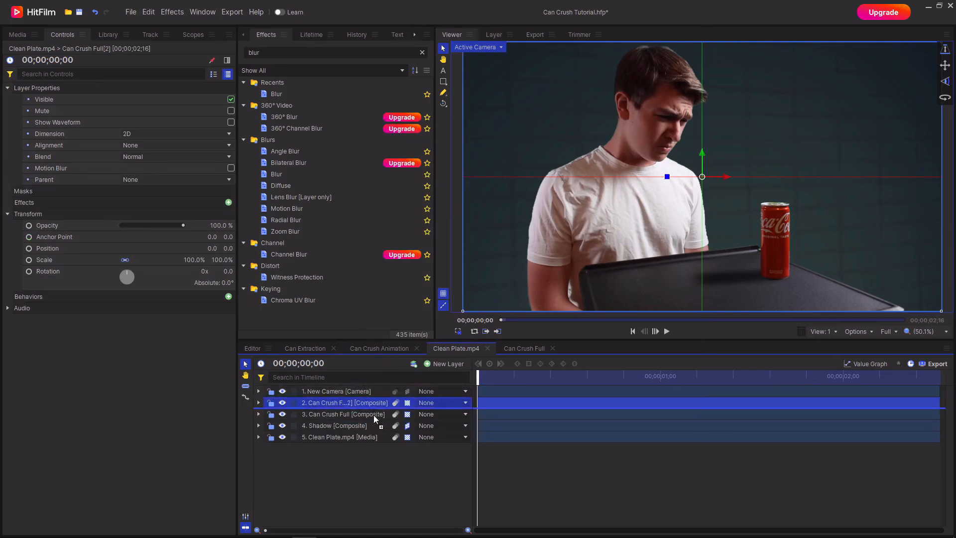
double_click(344, 413)
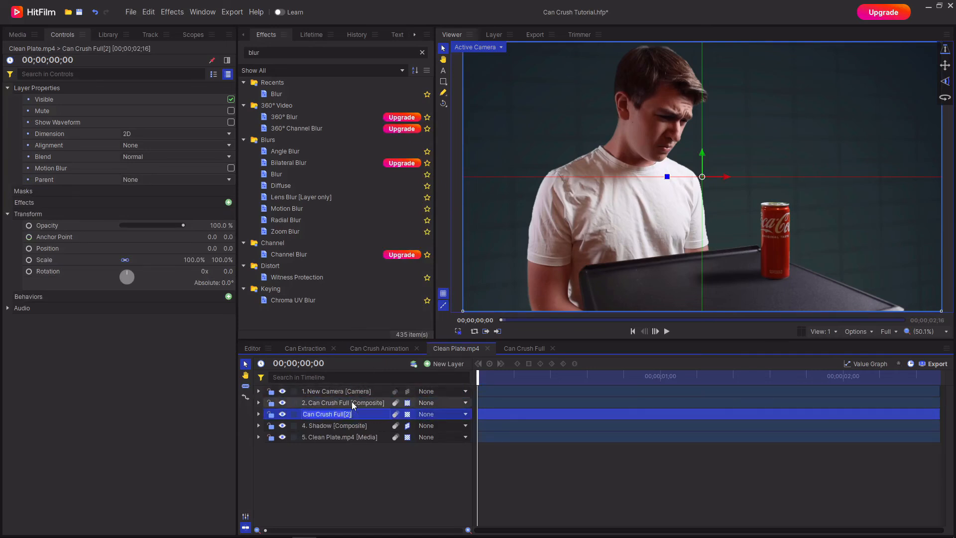
text(Ambient [Composite)
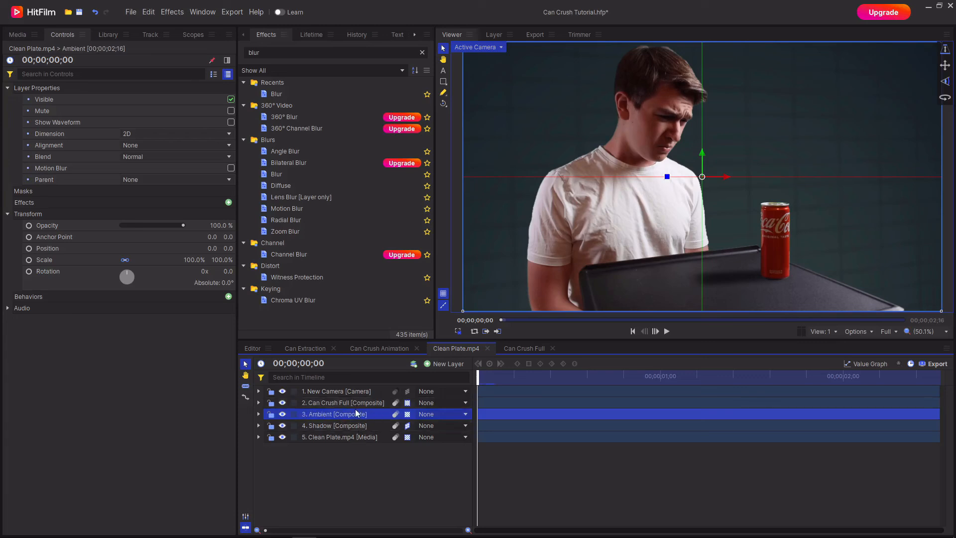
mouse_move(443, 81)
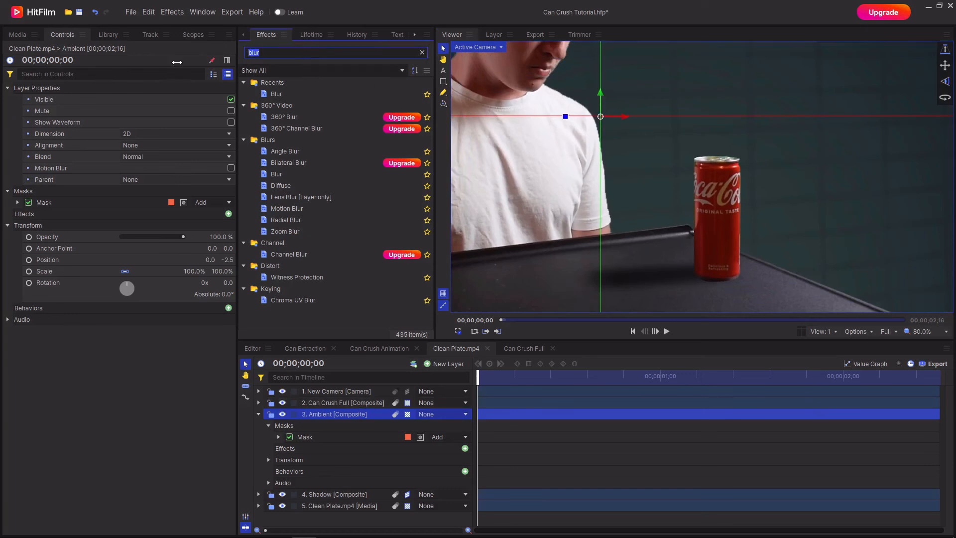
Give the Ambient layer a black Fill Color effect and search for the Blur effect.
text(fill color)
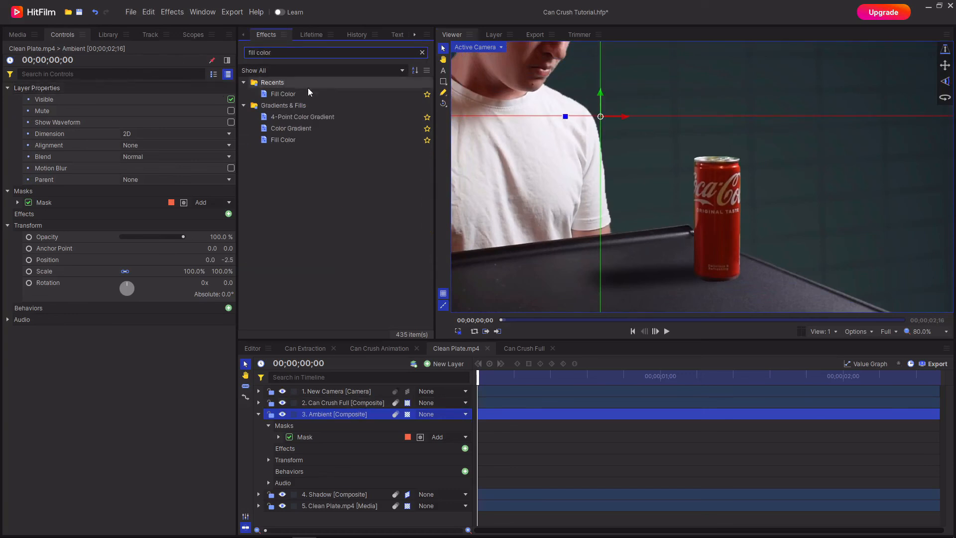
double_click(283, 94)
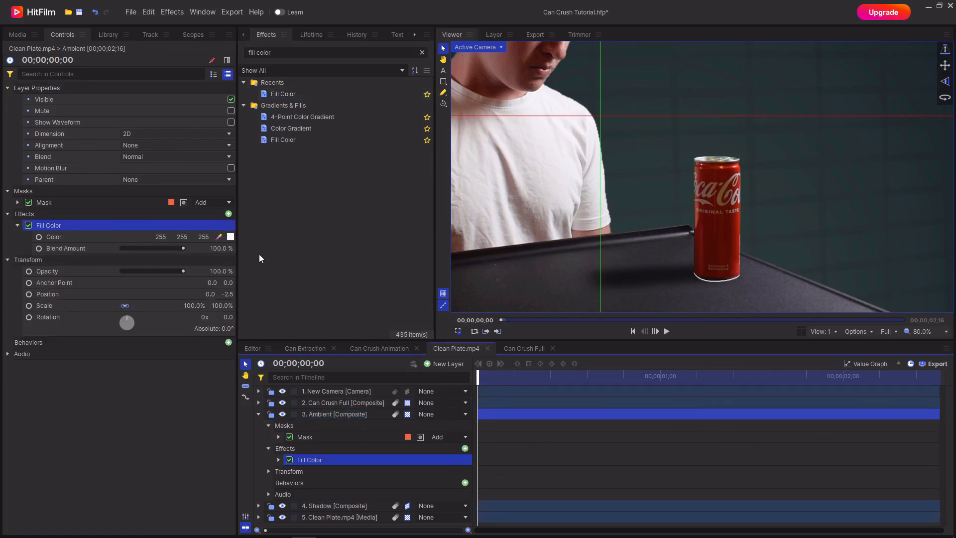
click(230, 237)
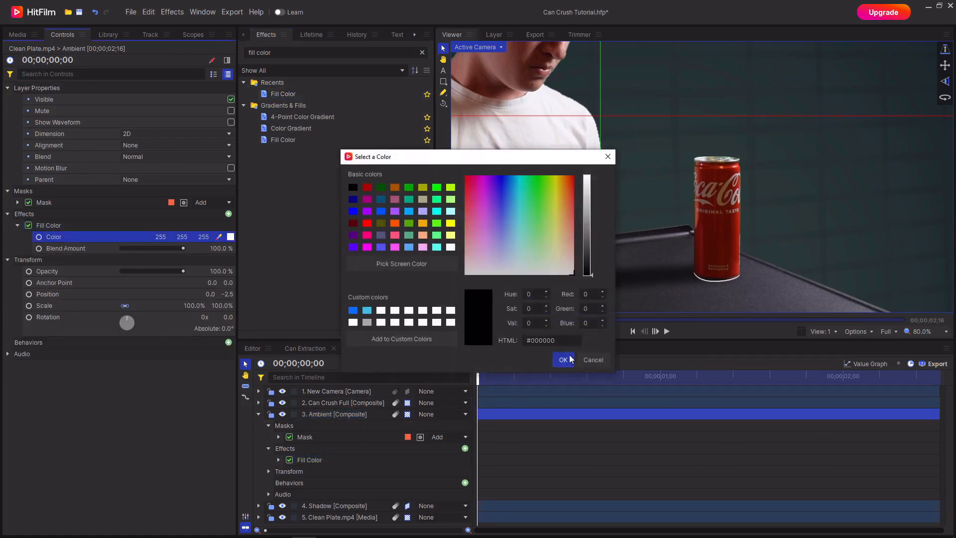
click(563, 359)
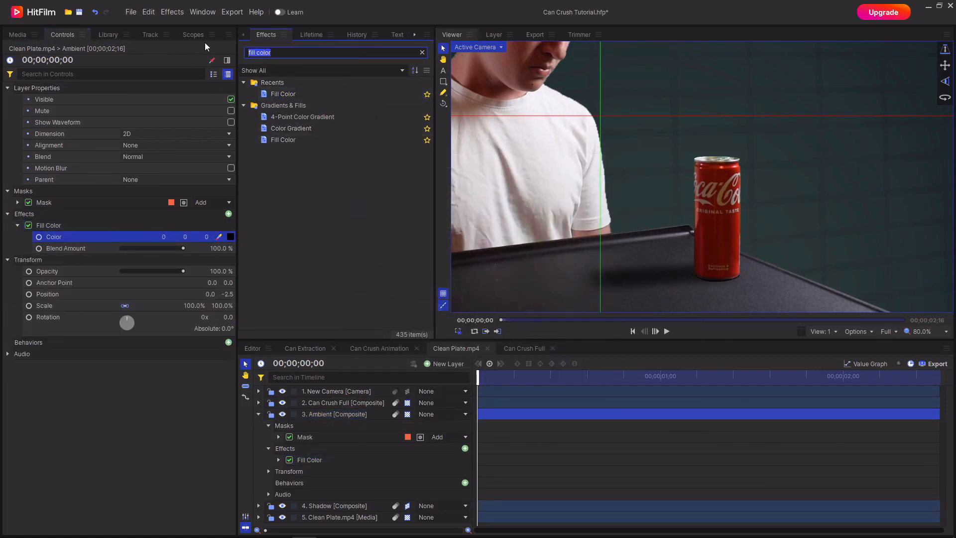
text(blur)
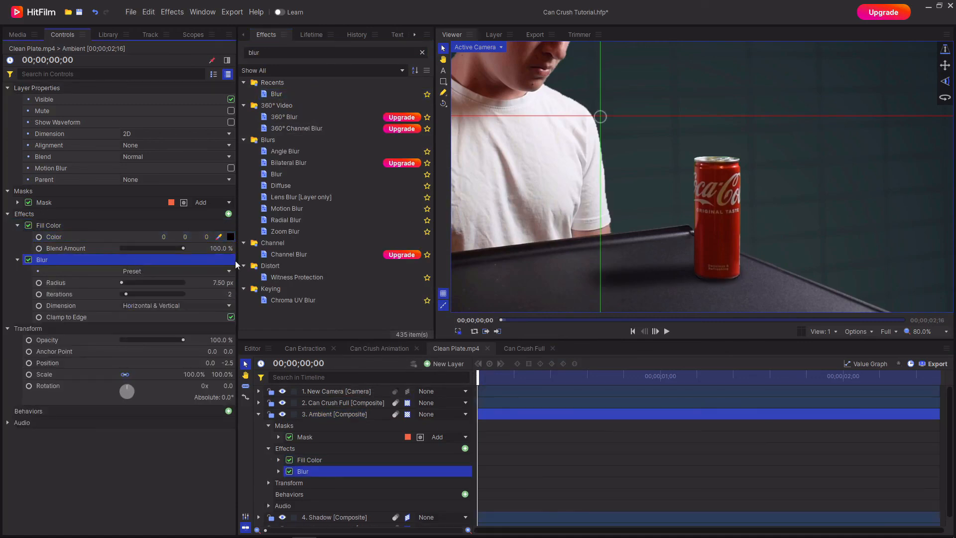